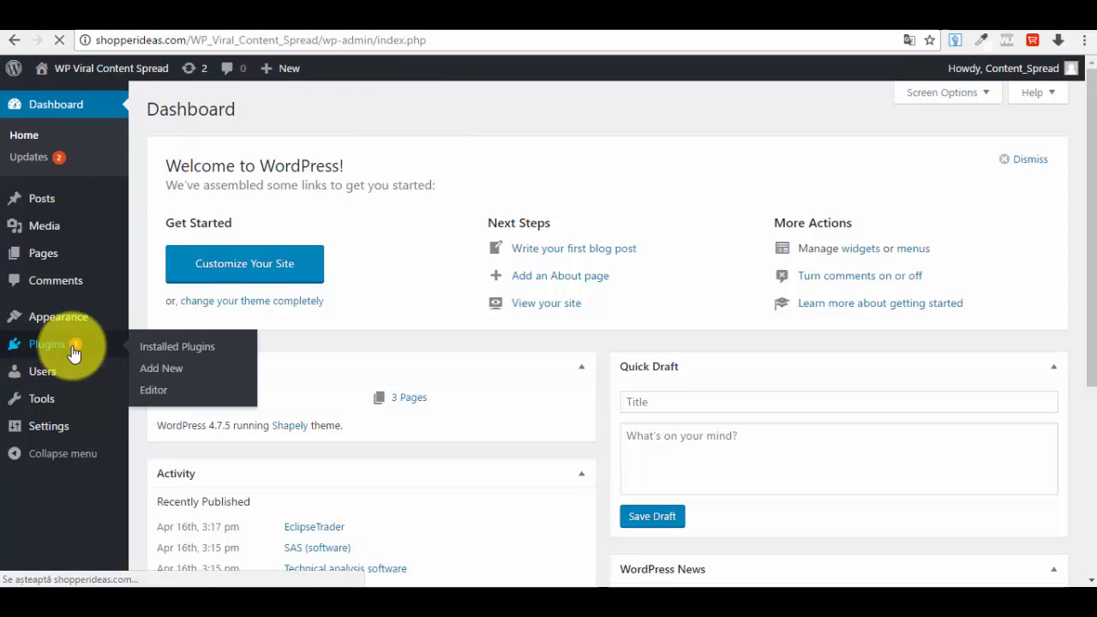
Go from the Installed Plugins list to the Add Plugins page.
{"action": "left_click", "coordinate": [177, 346]}
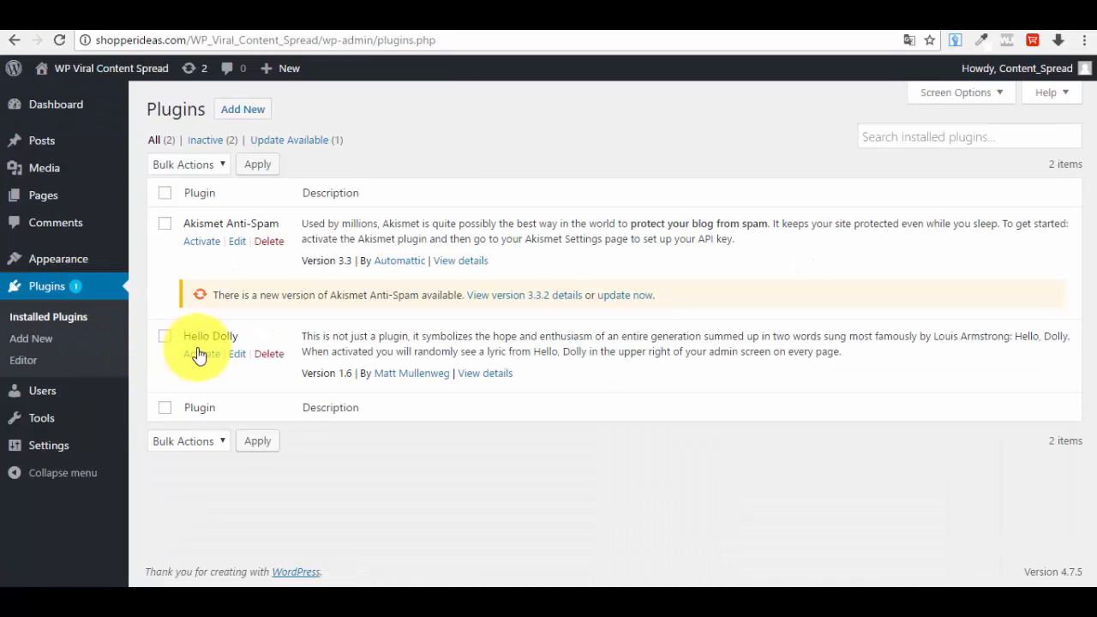
{"action": "mouse_move", "coordinate": [244, 110]}
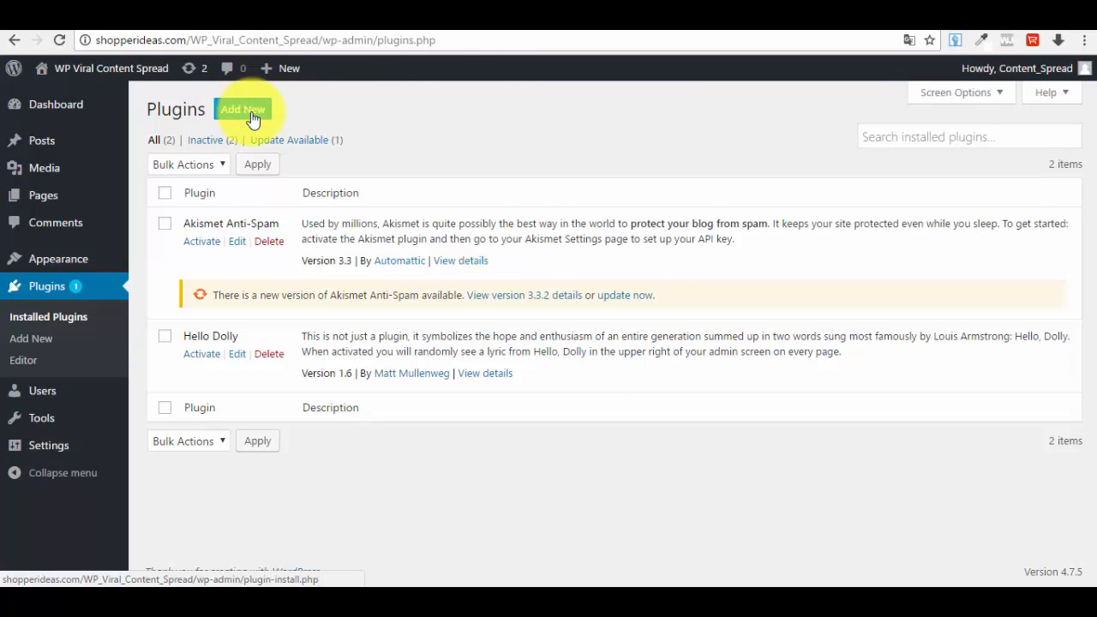
{"action": "left_click", "coordinate": [244, 109]}
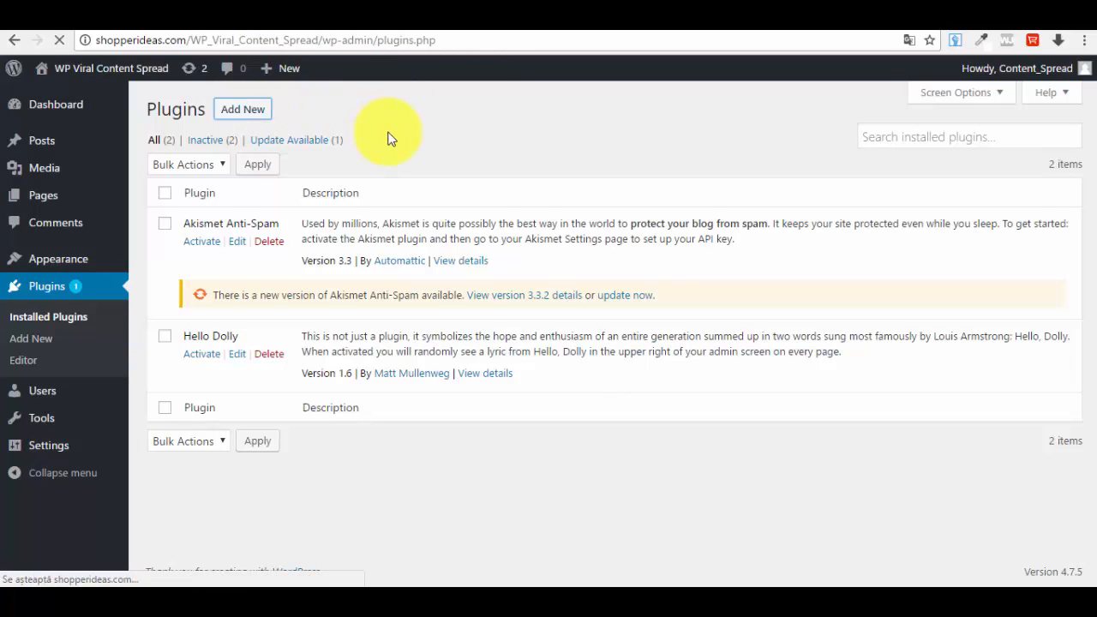
{"action": "left_click", "coordinate": [244, 109]}
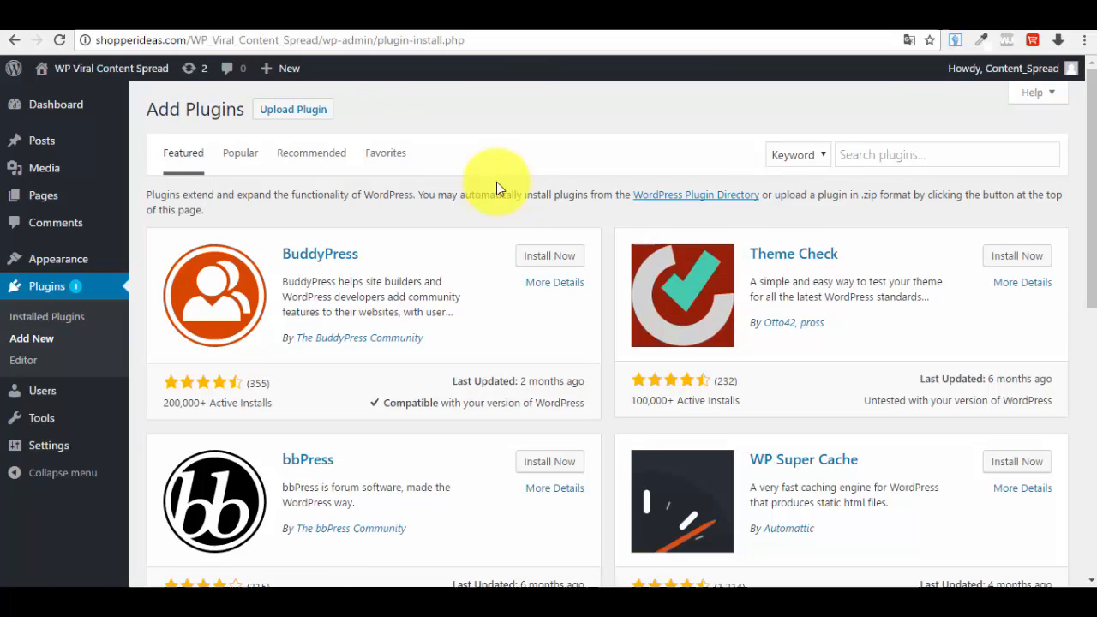
{"action": "mouse_move", "coordinate": [364, 97]}
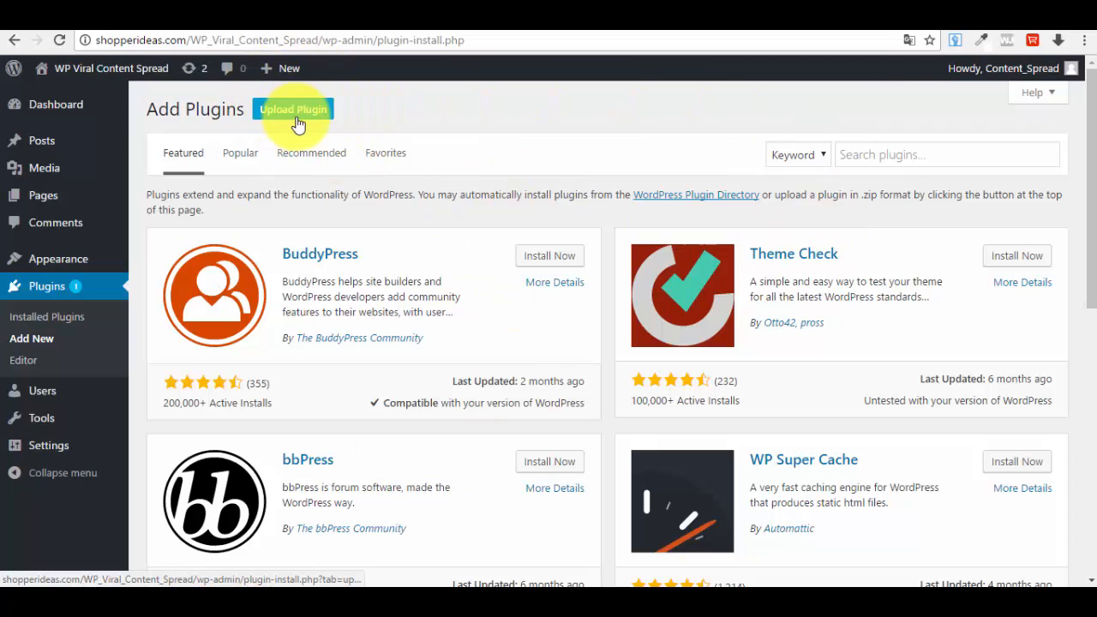
Choose the WP_Viral_Content_Spread zip from the computer in the plugin upload form.
{"action": "left_click", "coordinate": [293, 110]}
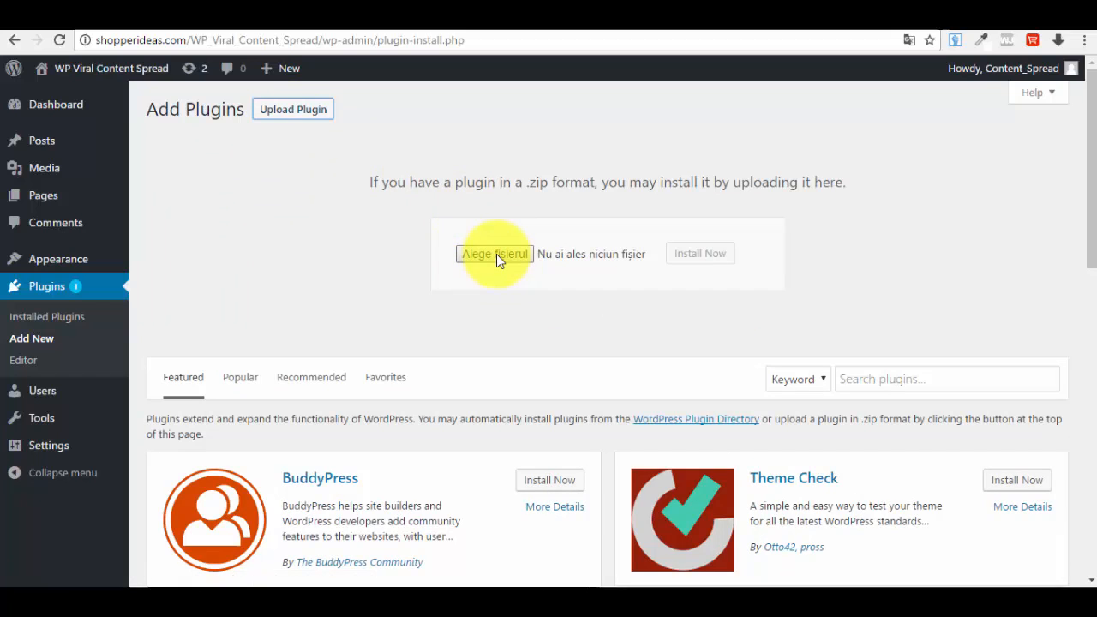
{"action": "left_click", "coordinate": [494, 254]}
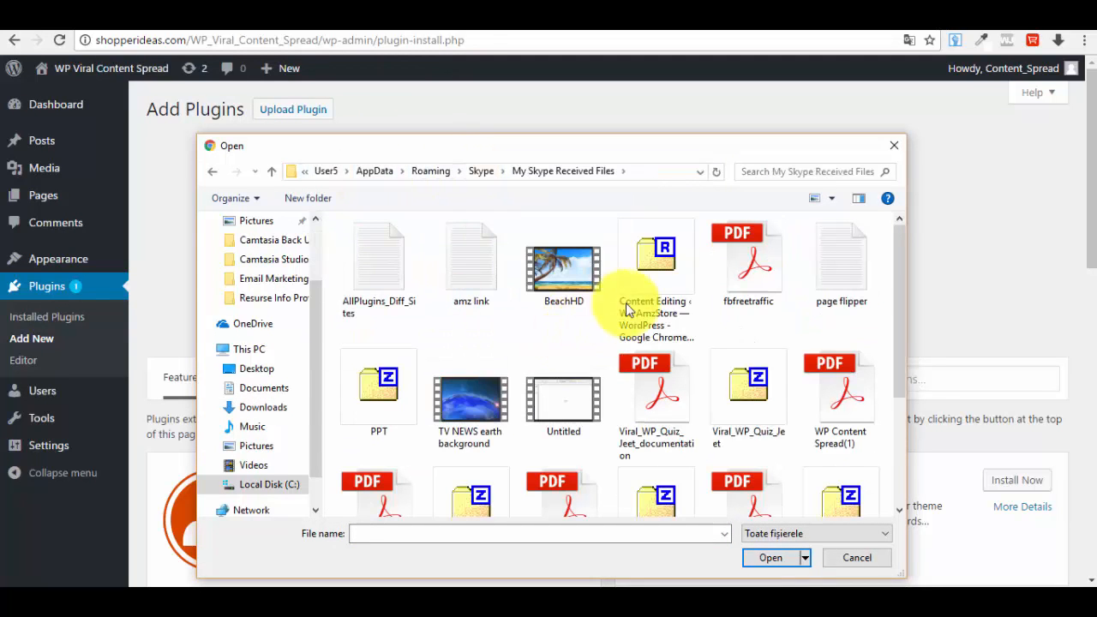
{"action": "scroll", "scroll_direction": "down", "scroll_amount": 3}
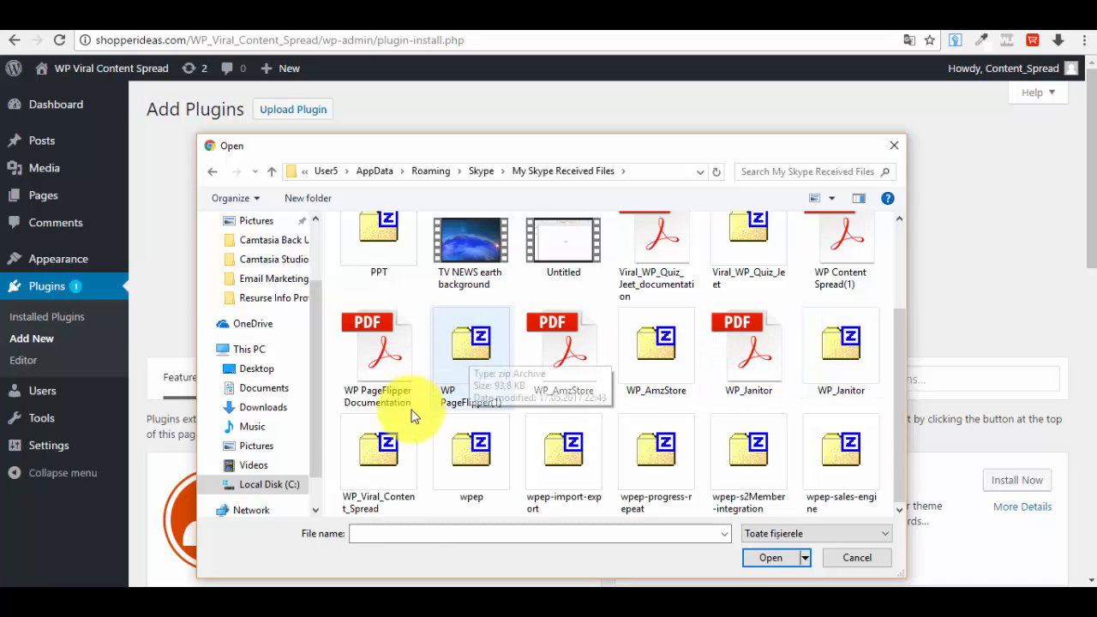
{"action": "left_click", "coordinate": [770, 557]}
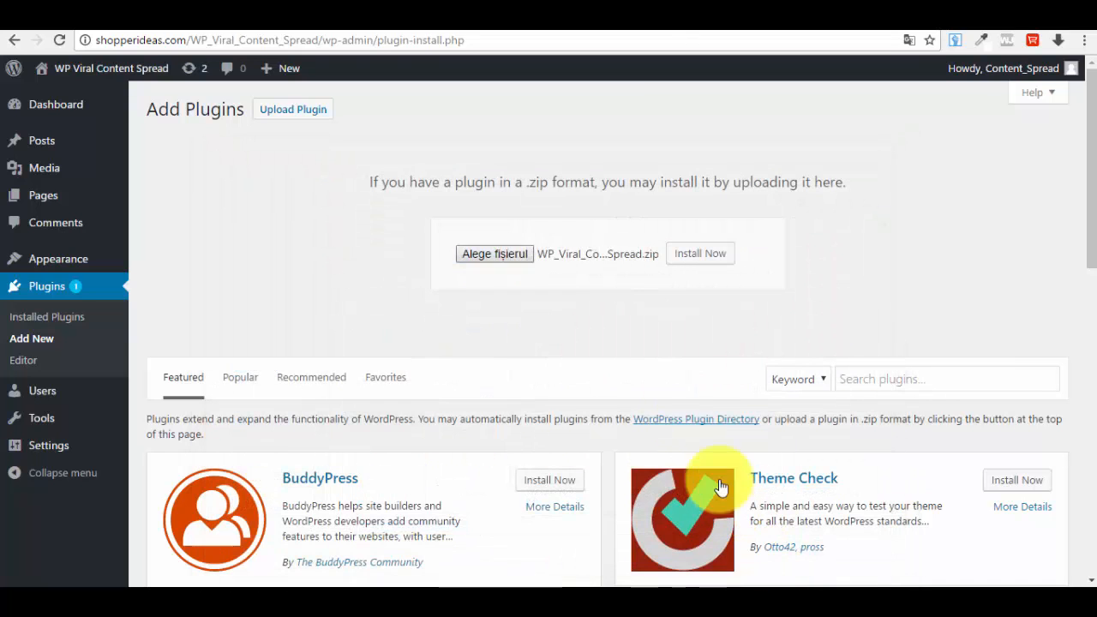
{"action": "mouse_move", "coordinate": [699, 253]}
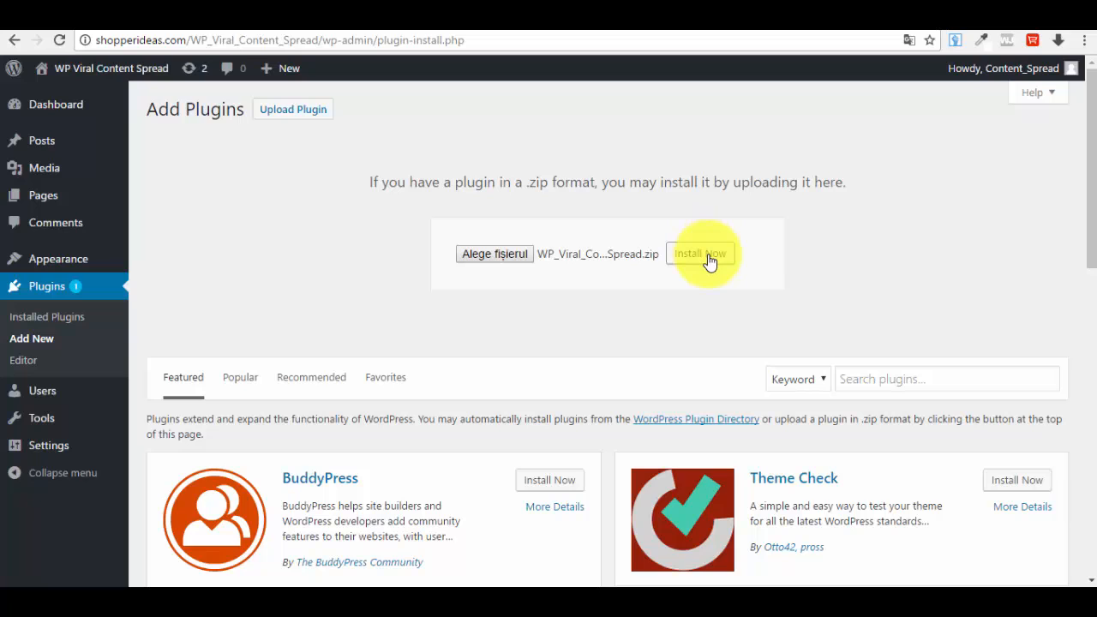
Install the uploaded zip and confirm the 'Plugin installed successfully' message.
{"action": "left_click", "coordinate": [699, 254]}
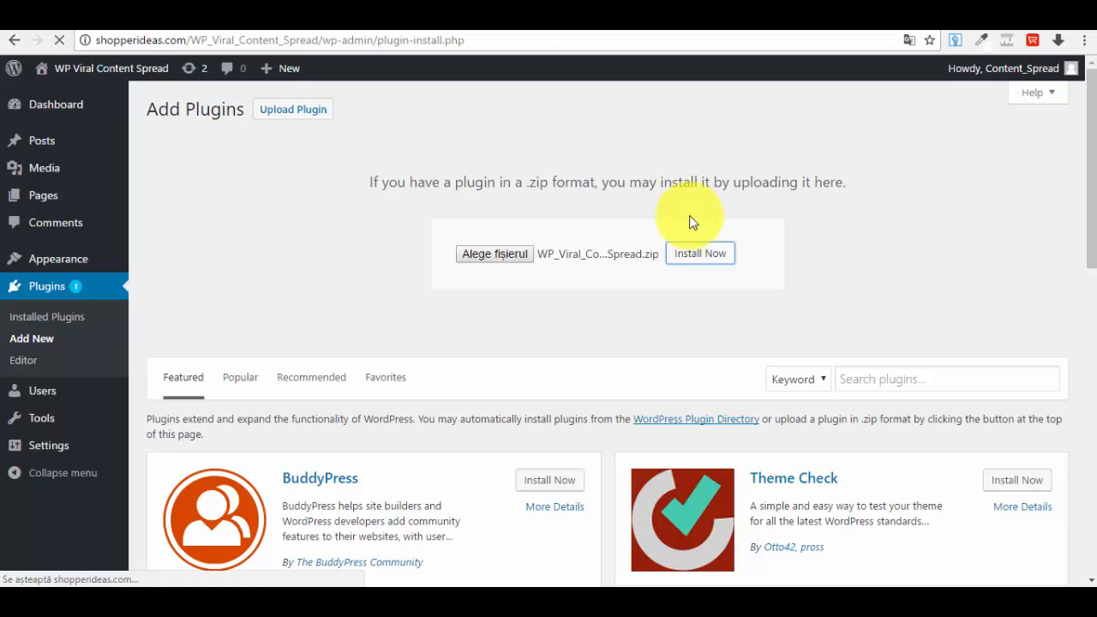
{"action": "left_click", "coordinate": [699, 254]}
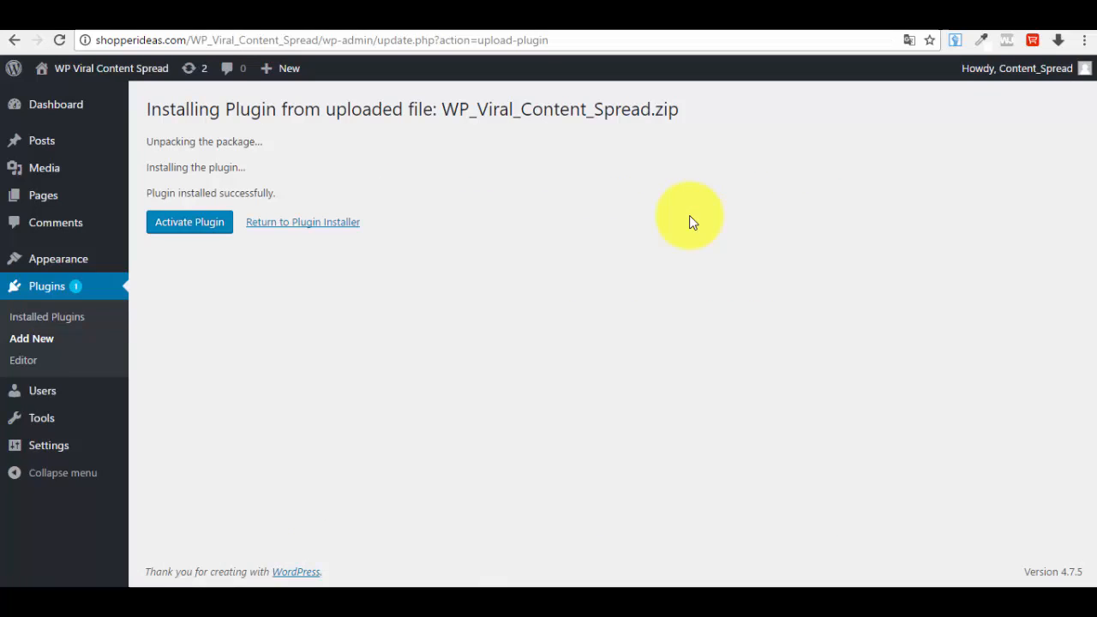
{"action": "mouse_move", "coordinate": [504, 317]}
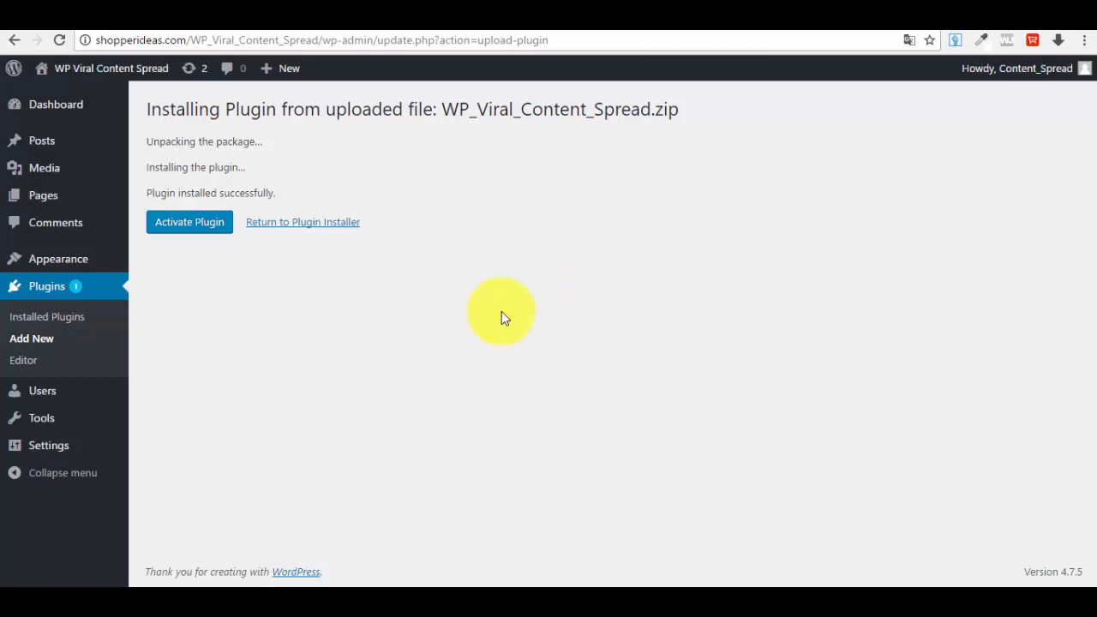
{"action": "mouse_move", "coordinate": [253, 127]}
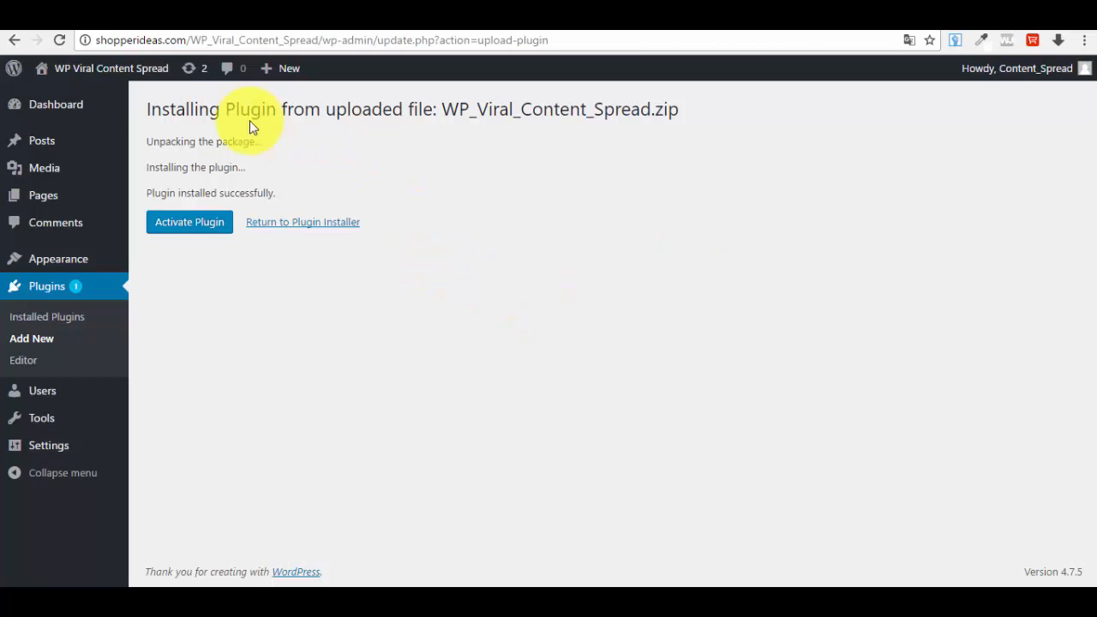
{"action": "double_click", "coordinate": [209, 192]}
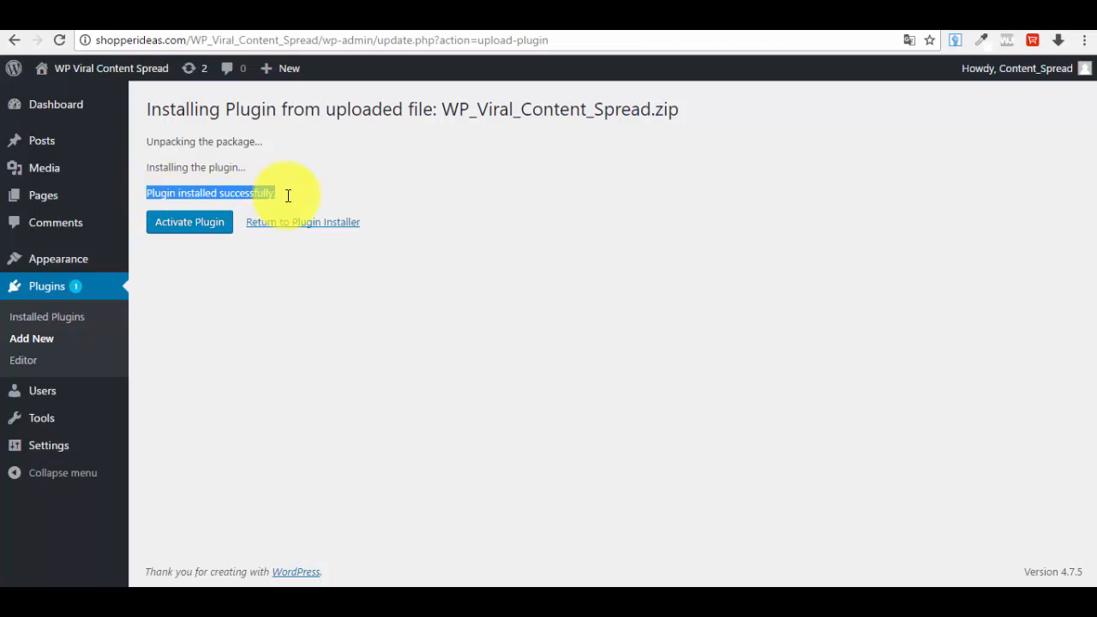
{"action": "mouse_move", "coordinate": [258, 199]}
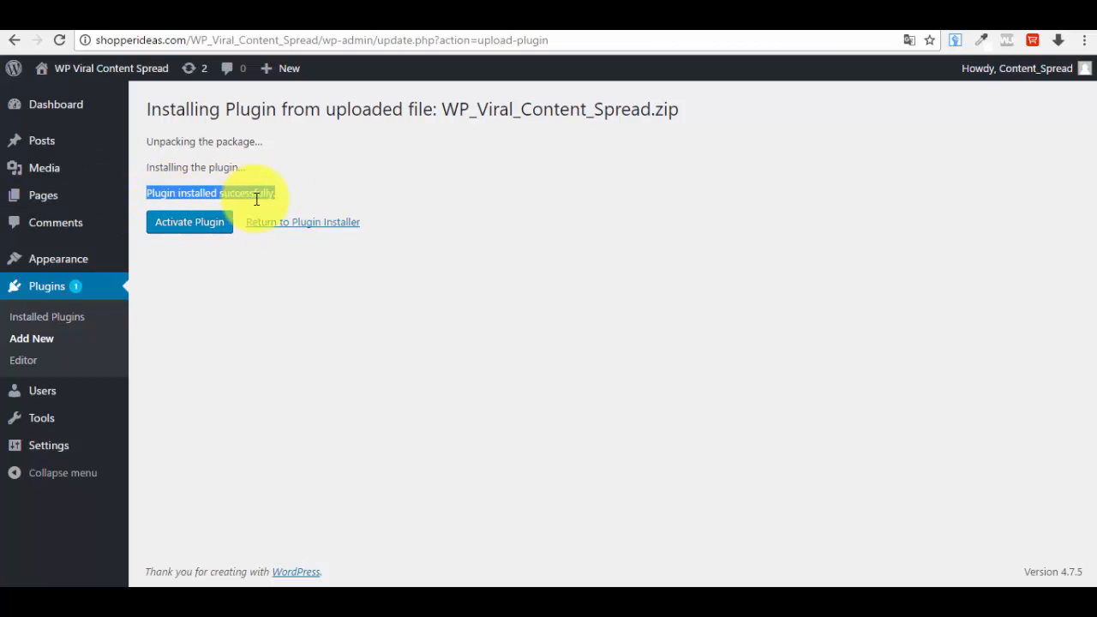
{"action": "mouse_move", "coordinate": [134, 232]}
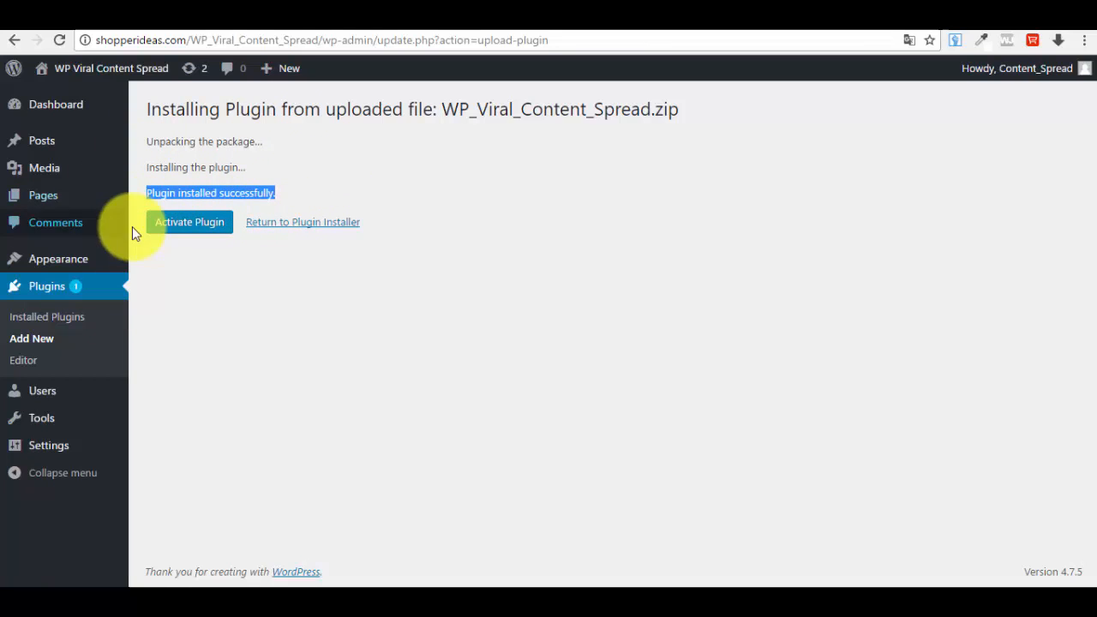
{"action": "mouse_move", "coordinate": [168, 233]}
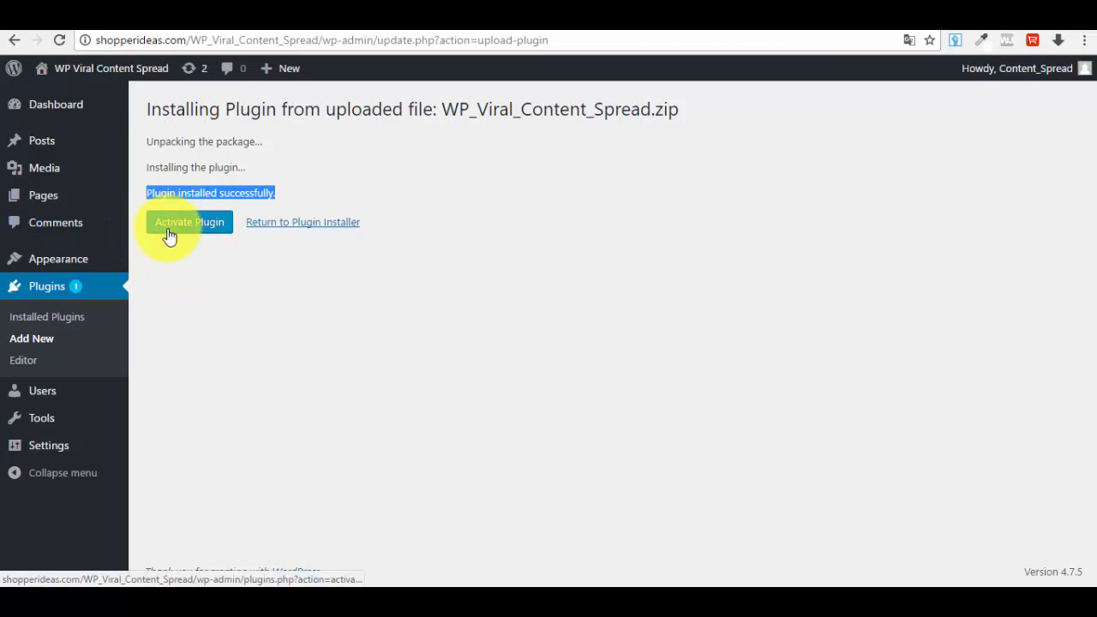
{"action": "mouse_move", "coordinate": [196, 237]}
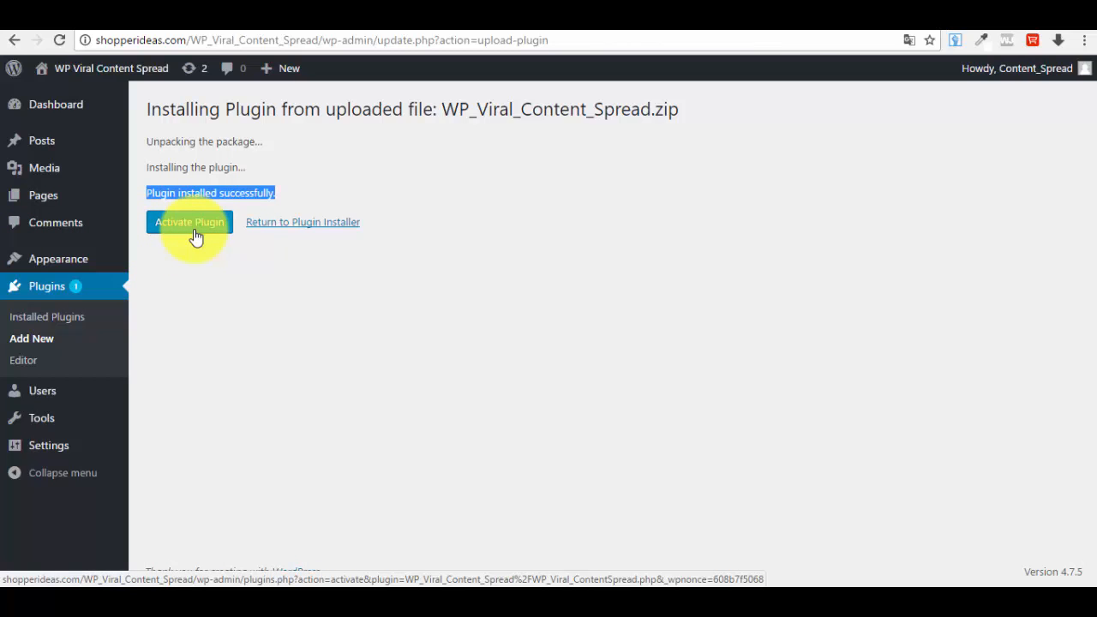
{"action": "left_click", "coordinate": [188, 222]}
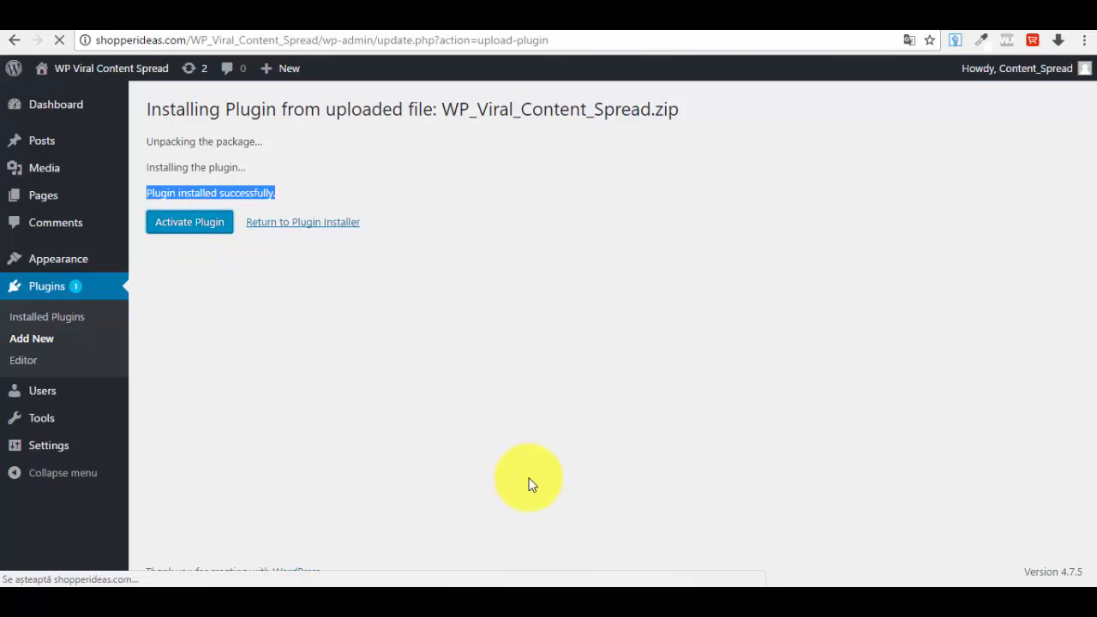
{"action": "left_click", "coordinate": [188, 223]}
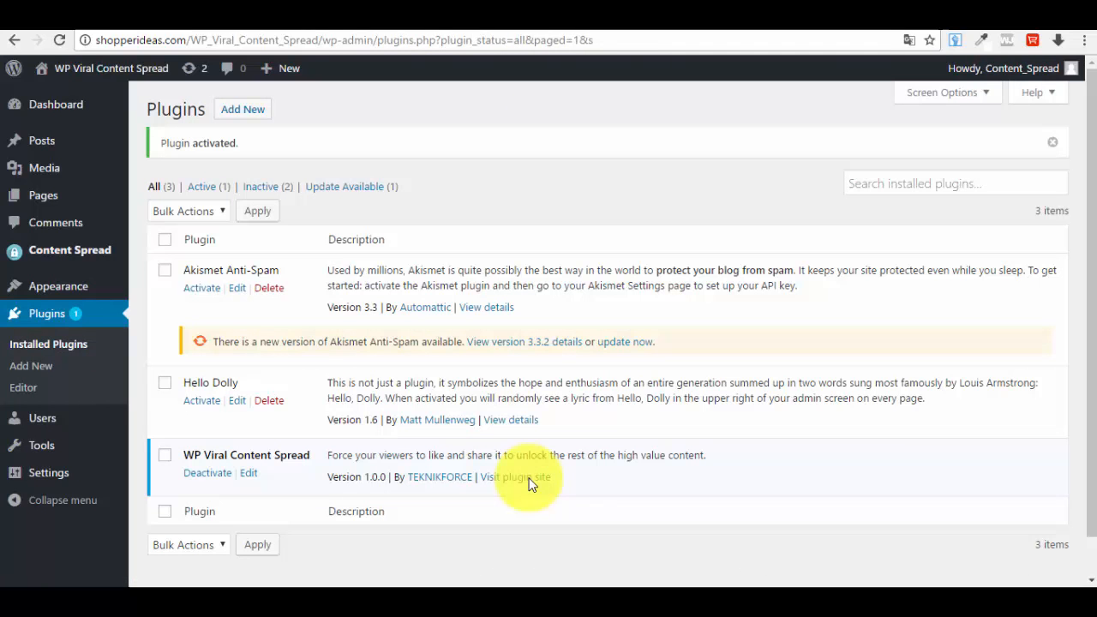
{"action": "mouse_move", "coordinate": [350, 185]}
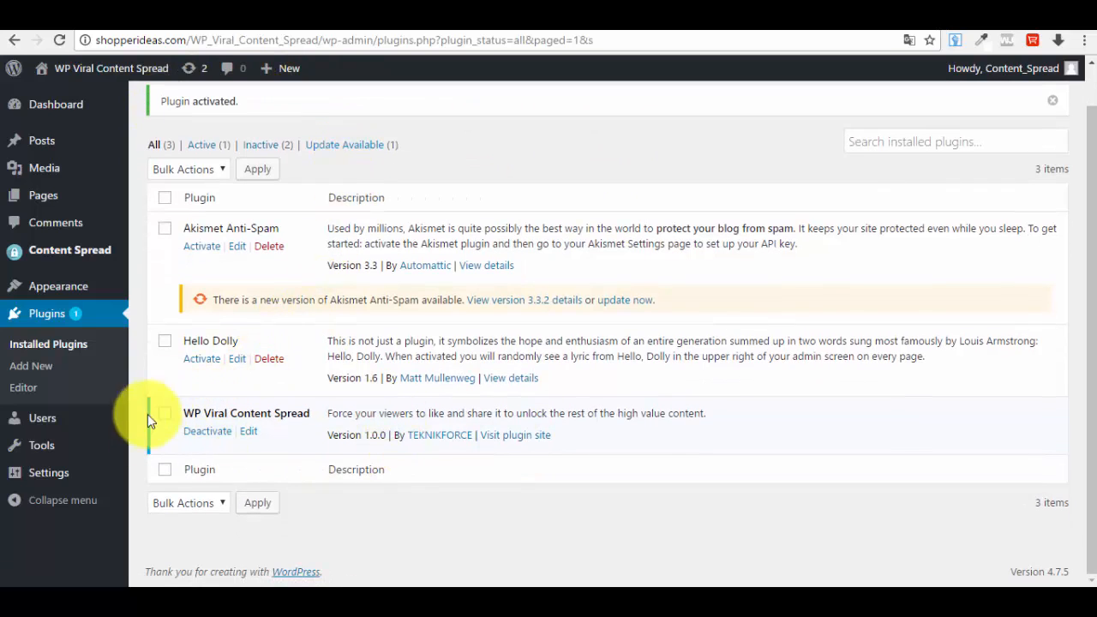
{"action": "mouse_move", "coordinate": [205, 124]}
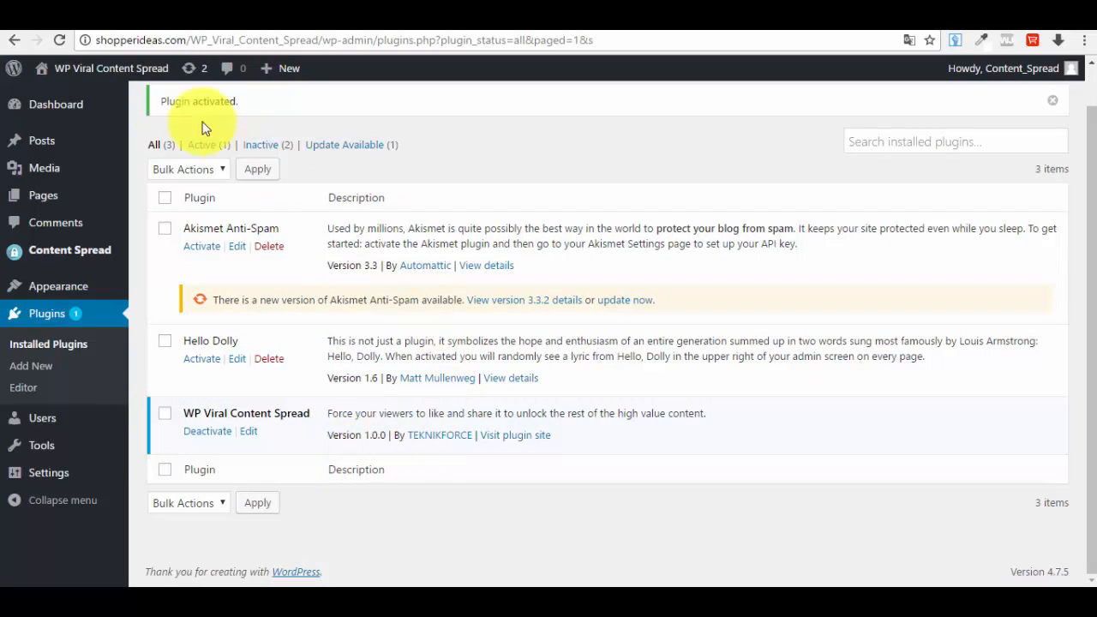
{"action": "mouse_move", "coordinate": [101, 251]}
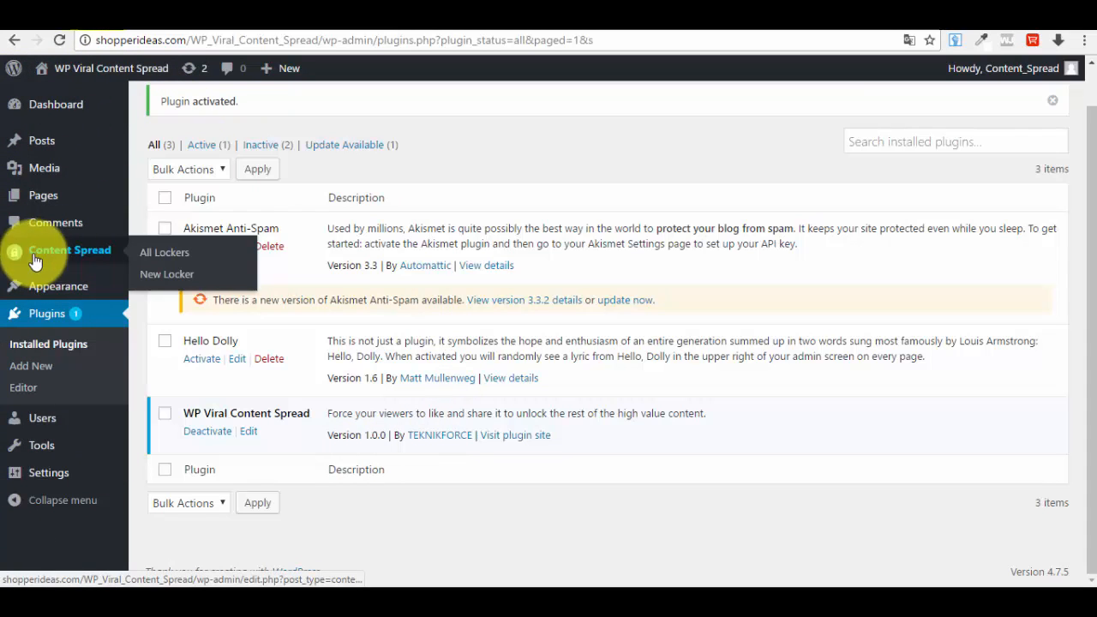
{"action": "mouse_move", "coordinate": [82, 257]}
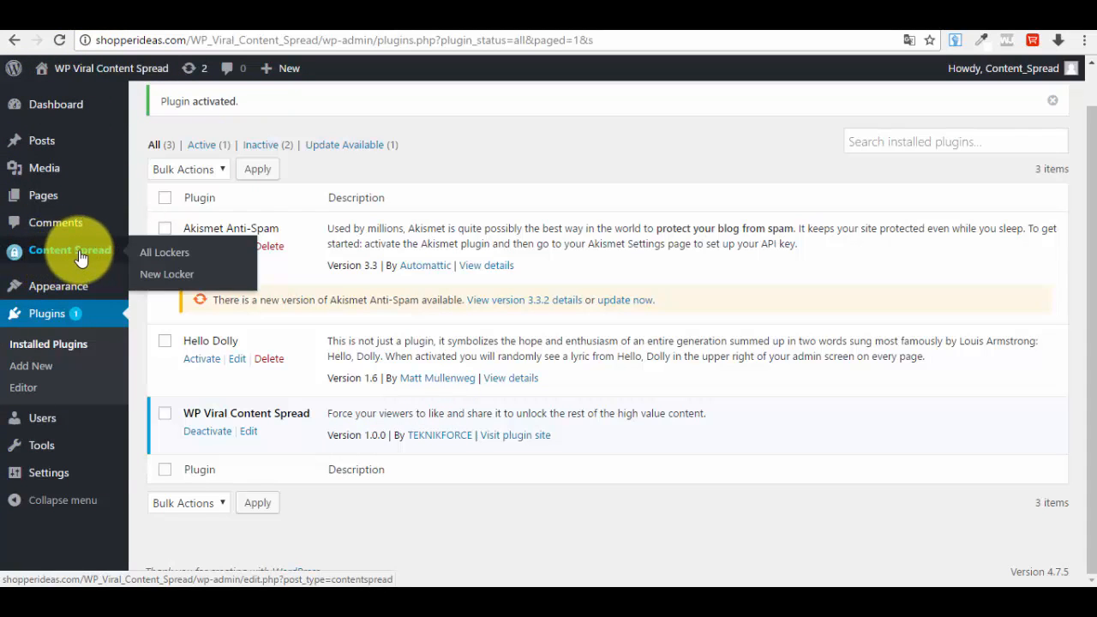
{"action": "mouse_move", "coordinate": [168, 252]}
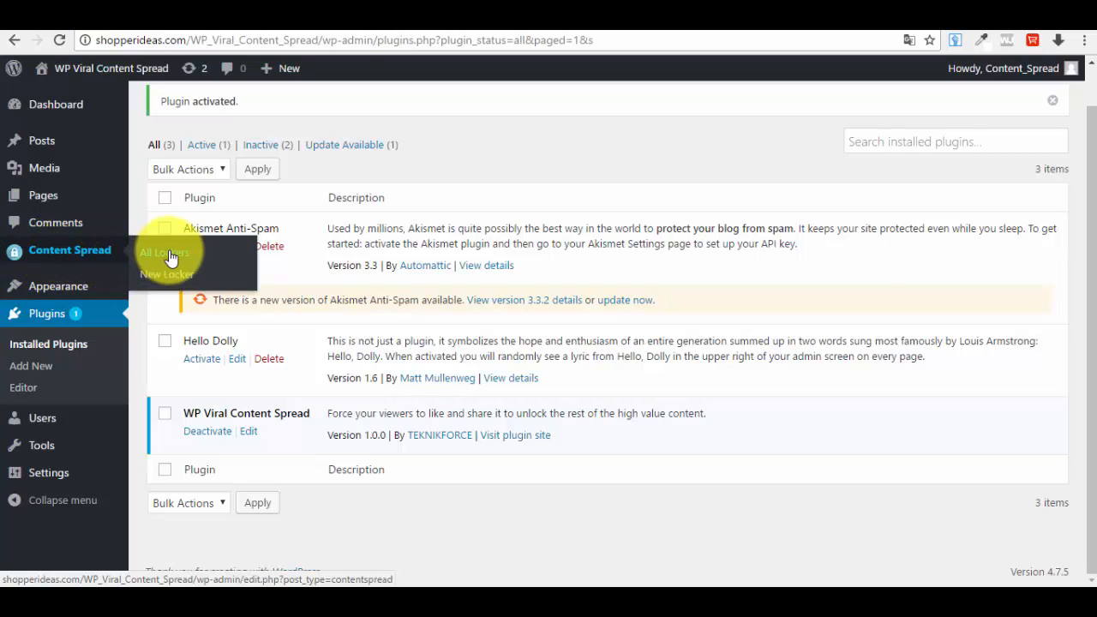
Show the Content Spread Lockers list with Locker 1 and its share_content shortcode.
{"action": "left_click", "coordinate": [165, 252]}
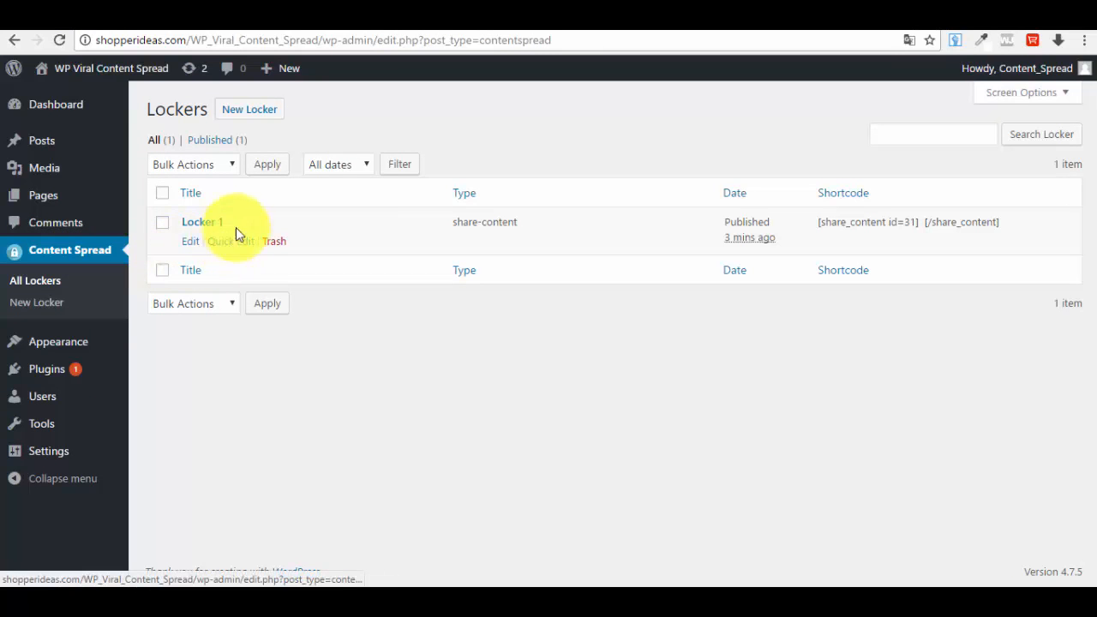
{"action": "mouse_move", "coordinate": [36, 281]}
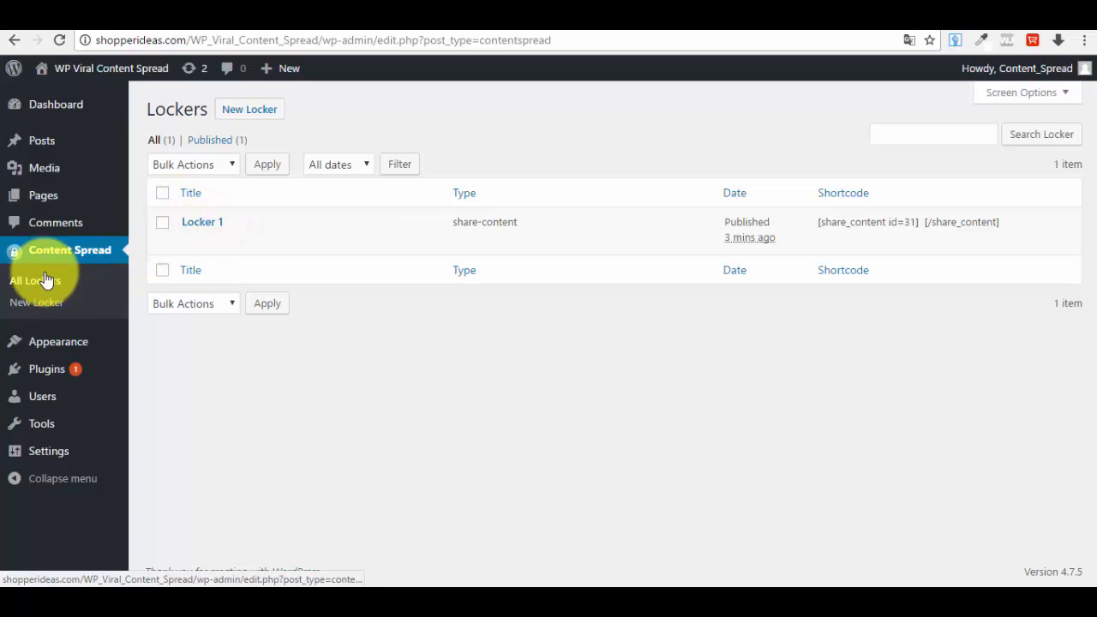
{"action": "mouse_move", "coordinate": [231, 271]}
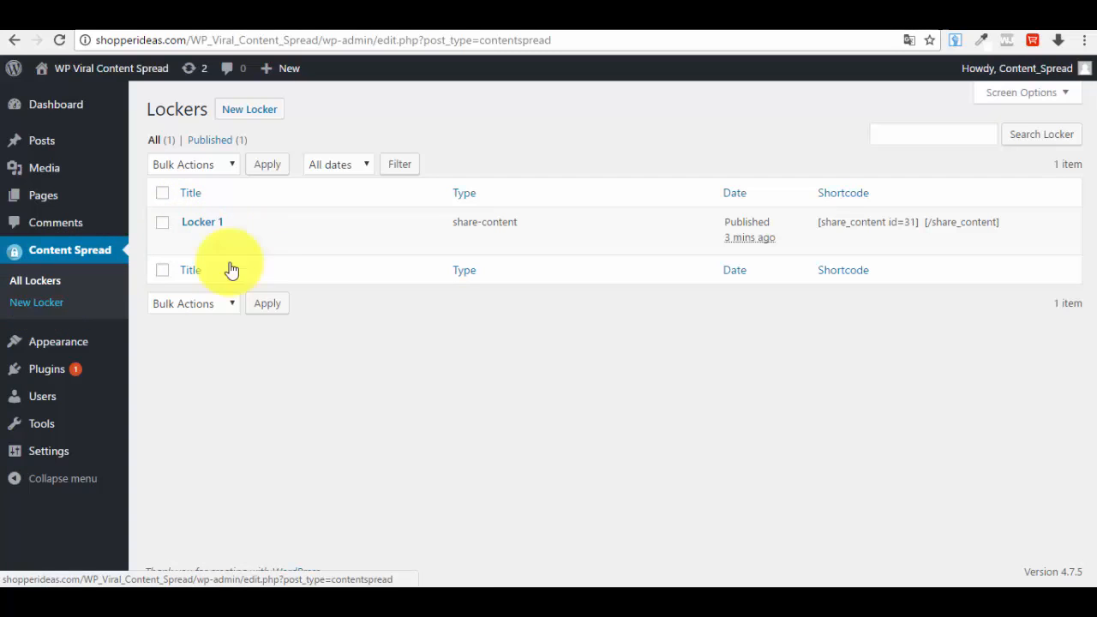
{"action": "mouse_move", "coordinate": [249, 247]}
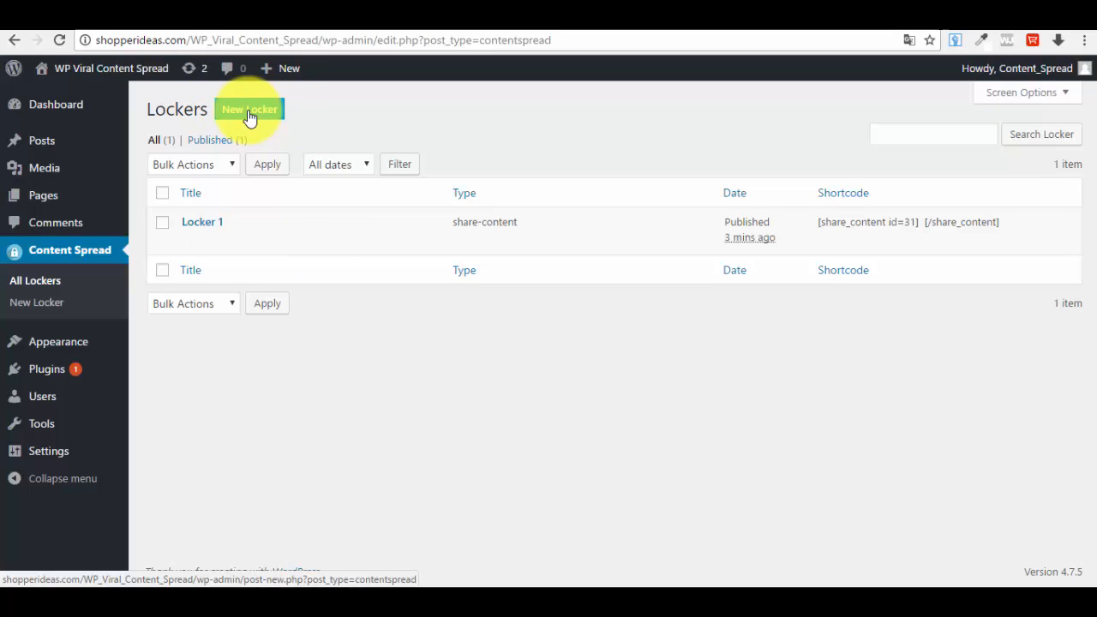
{"action": "mouse_move", "coordinate": [36, 302]}
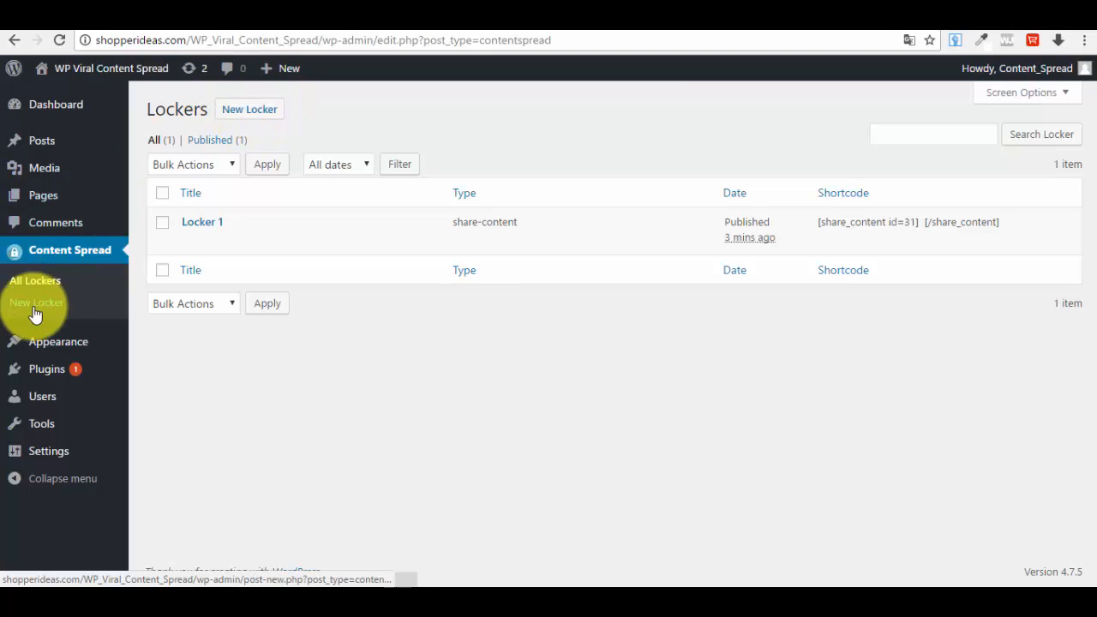
{"action": "mouse_move", "coordinate": [250, 110]}
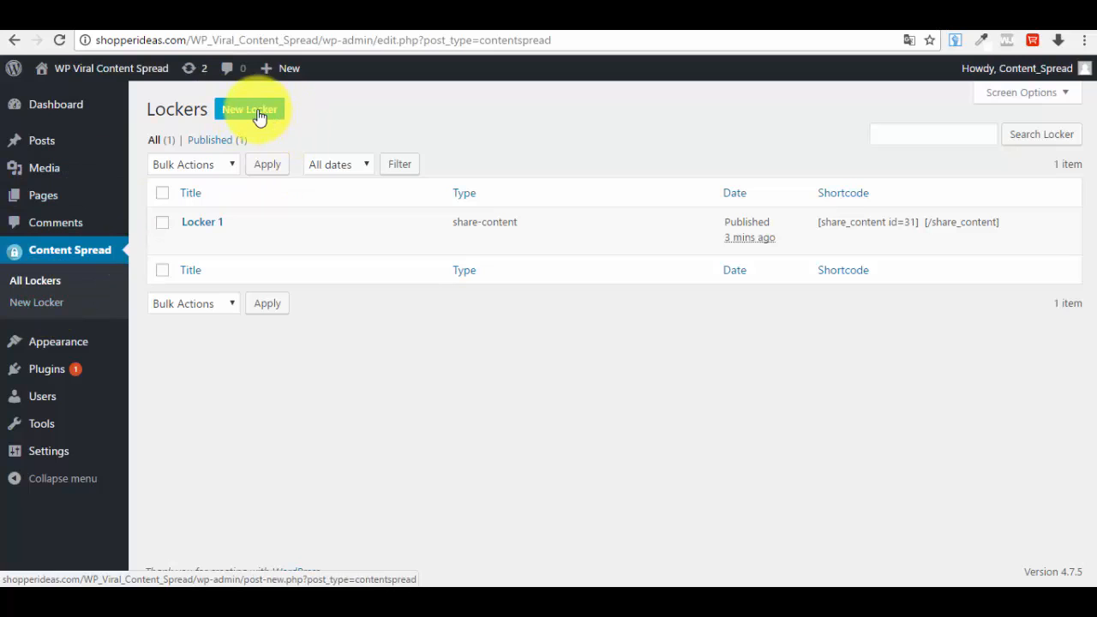
Create Locker 2 with header text 'Share This To Unlock The Content'.
{"action": "left_click", "coordinate": [250, 110]}
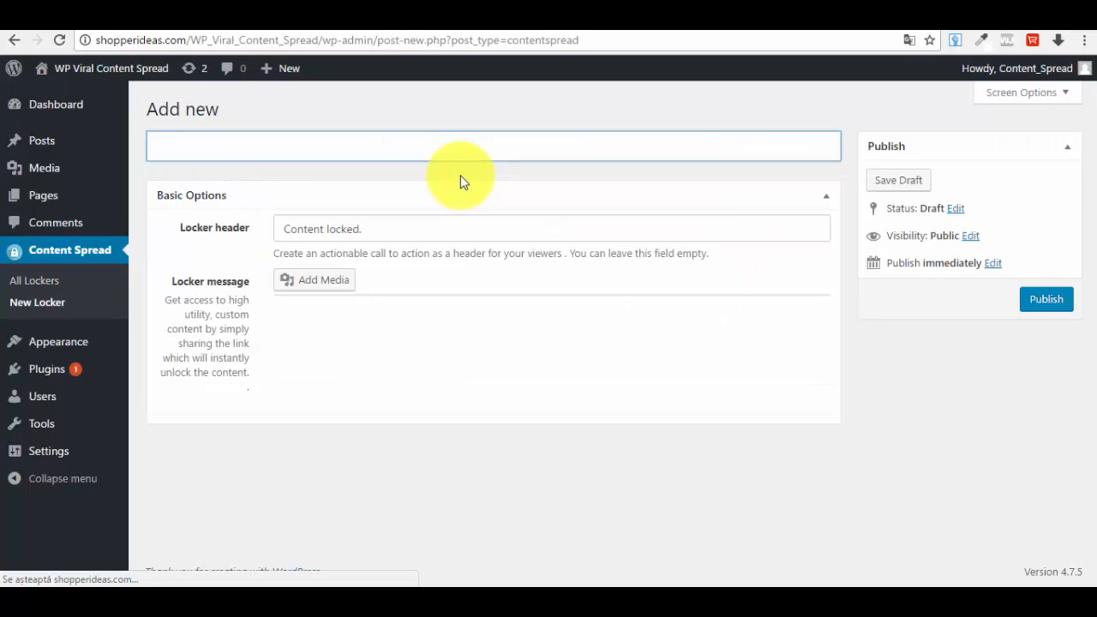
{"action": "type", "text": "Loc"}
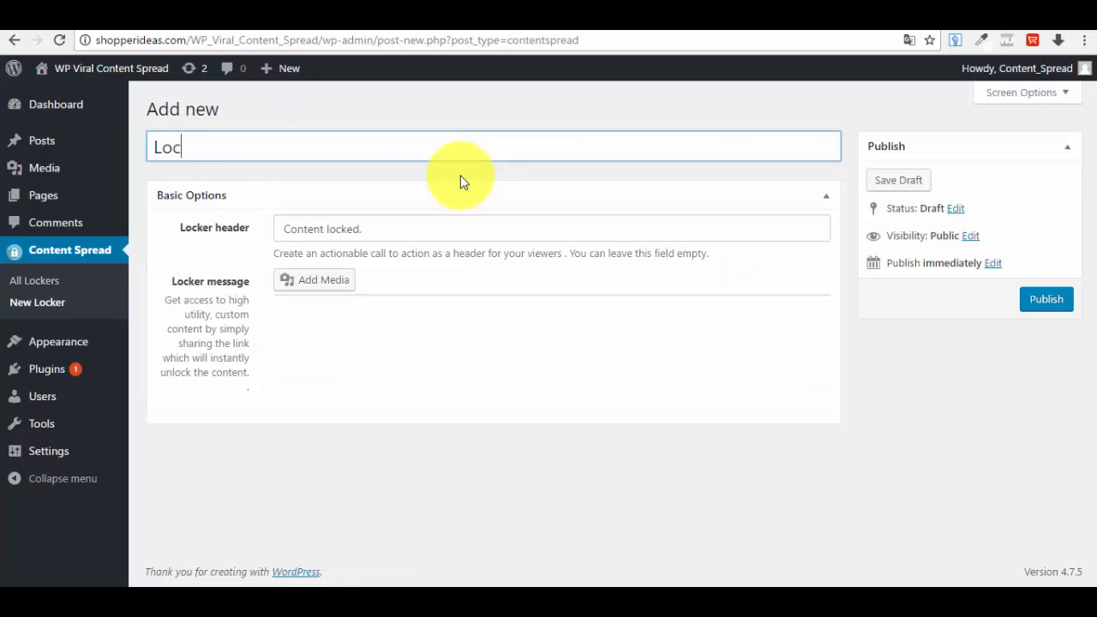
{"action": "type", "text": "ker 2"}
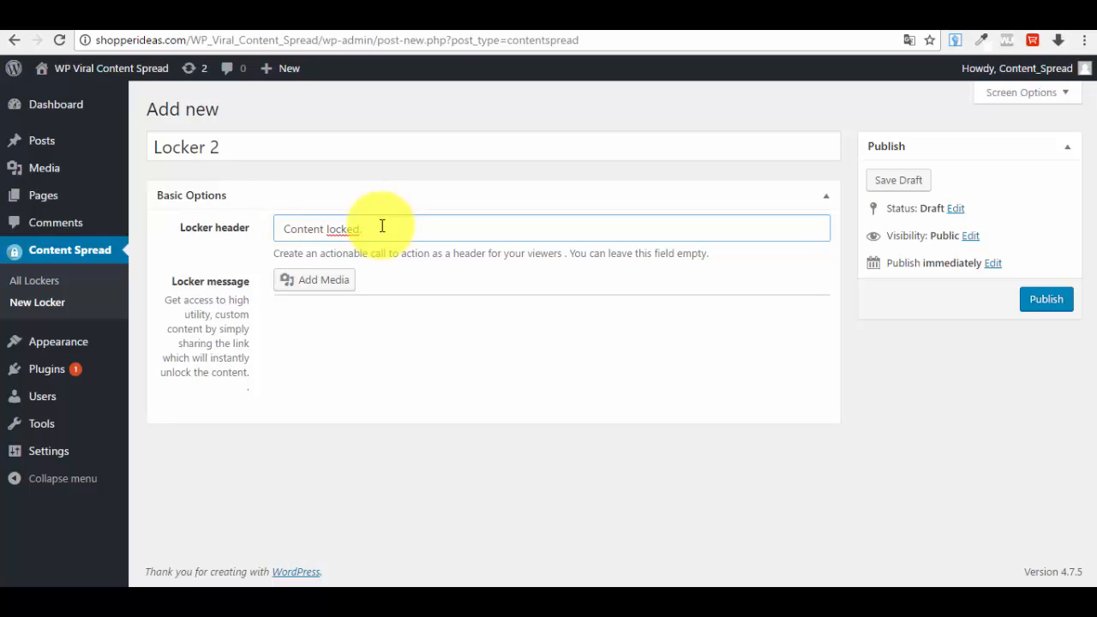
{"action": "type", "text": "Share"}
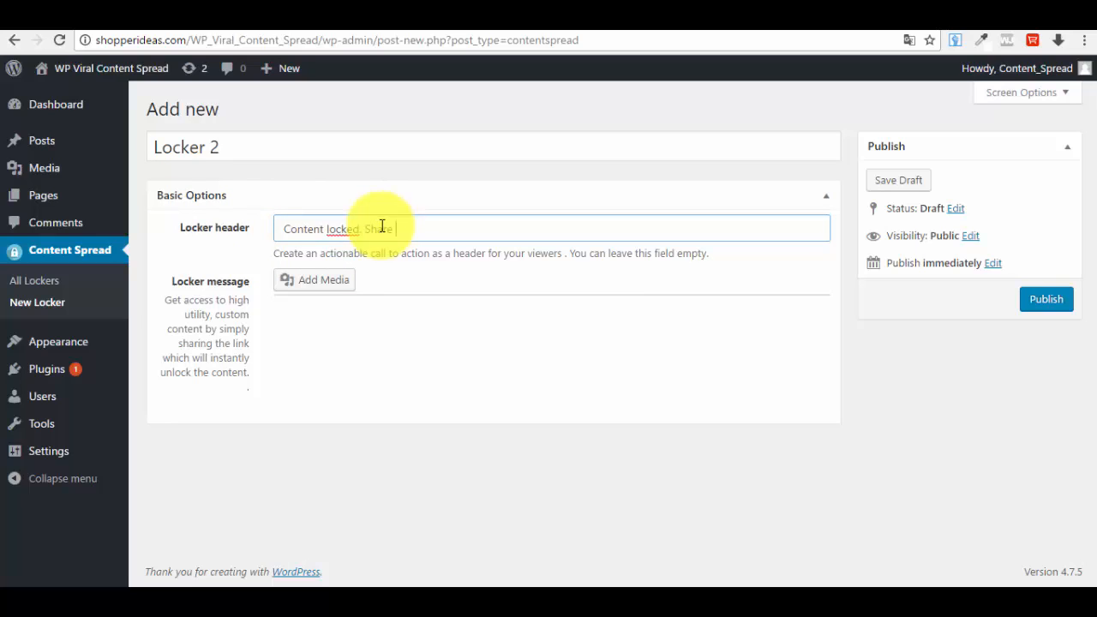
{"action": "type", "text": "This"}
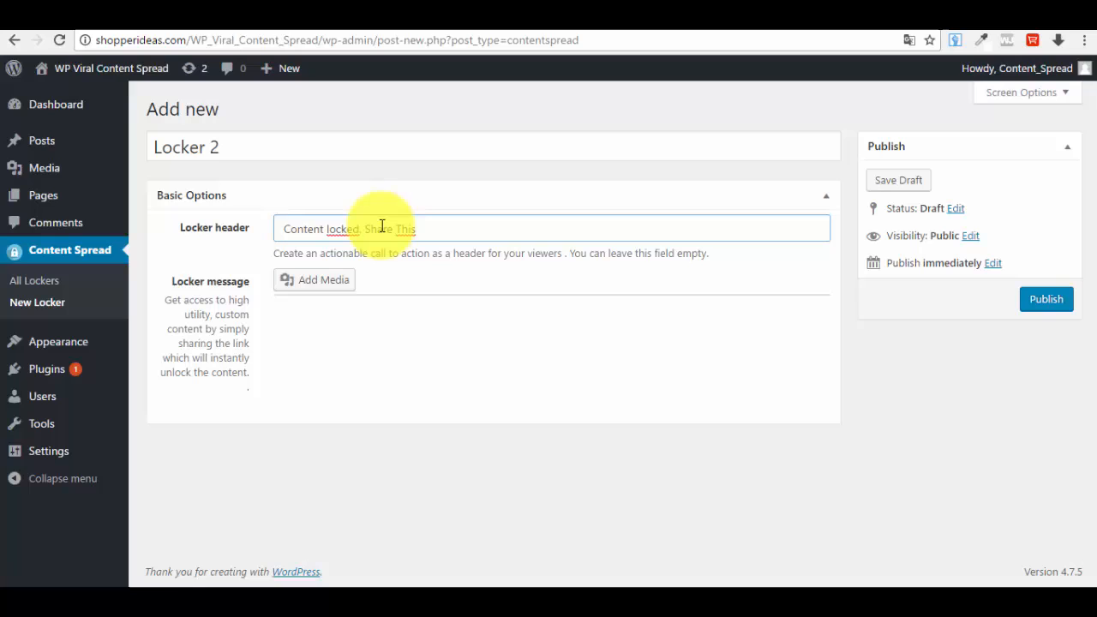
{"action": "type", "text": "To U"}
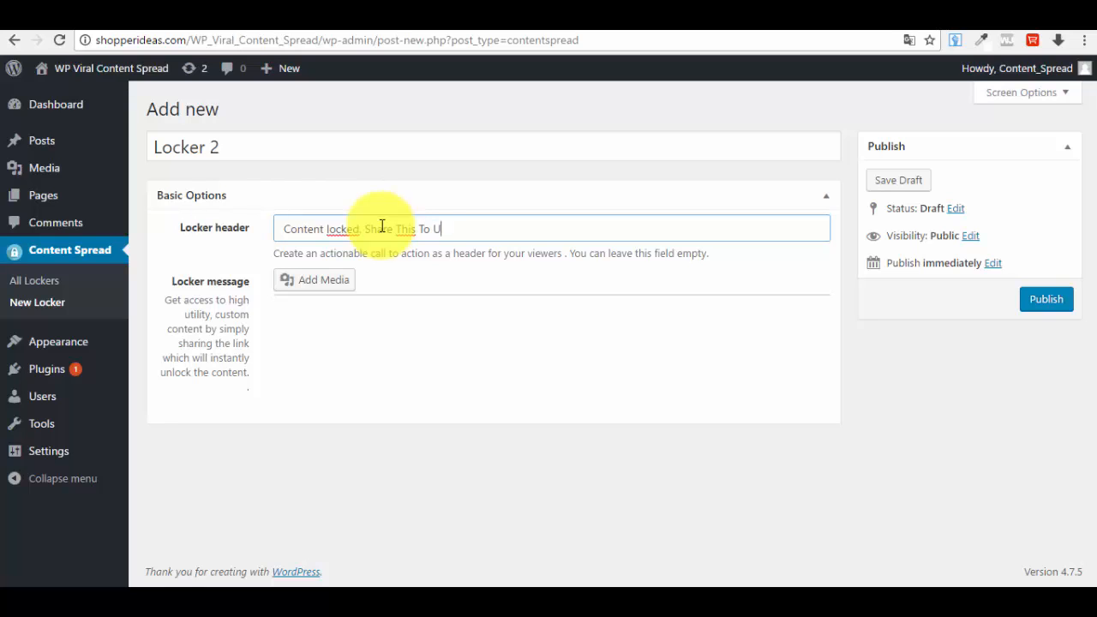
{"action": "type", "text": "nlock The Content"}
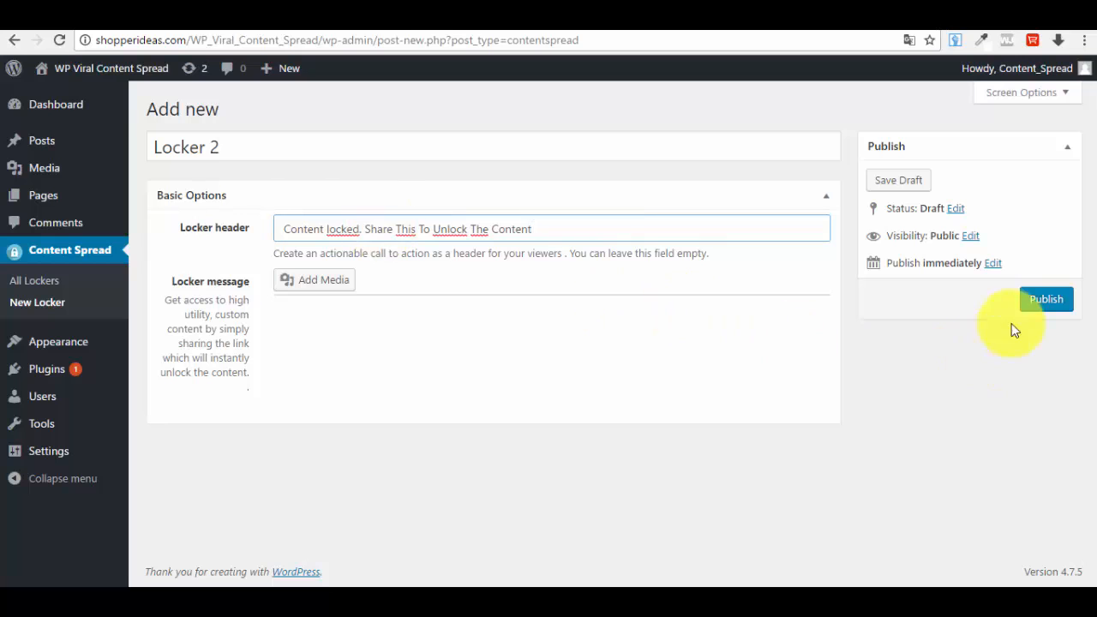
{"action": "mouse_move", "coordinate": [300, 281]}
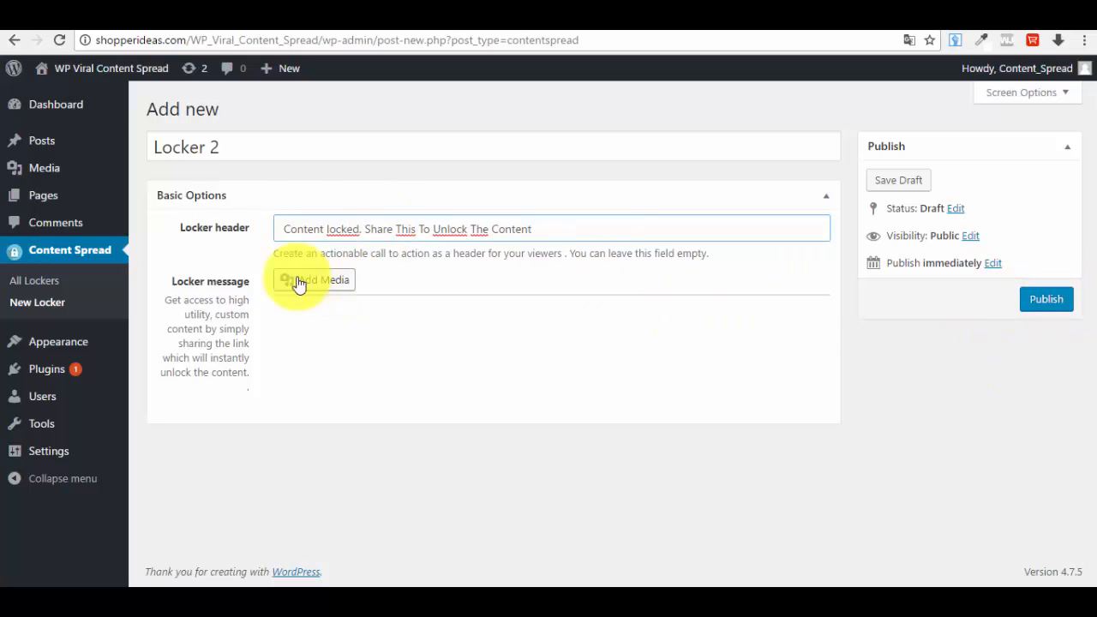
{"action": "mouse_move", "coordinate": [260, 264]}
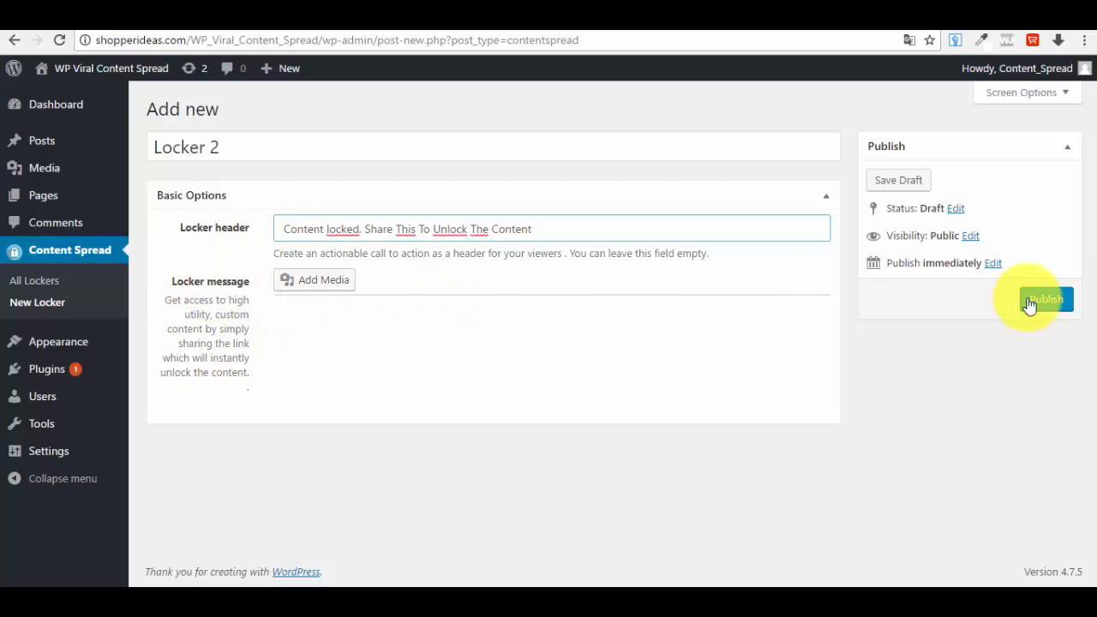
Publish Locker 2 and return to the All Lockers list.
{"action": "left_click", "coordinate": [1044, 298]}
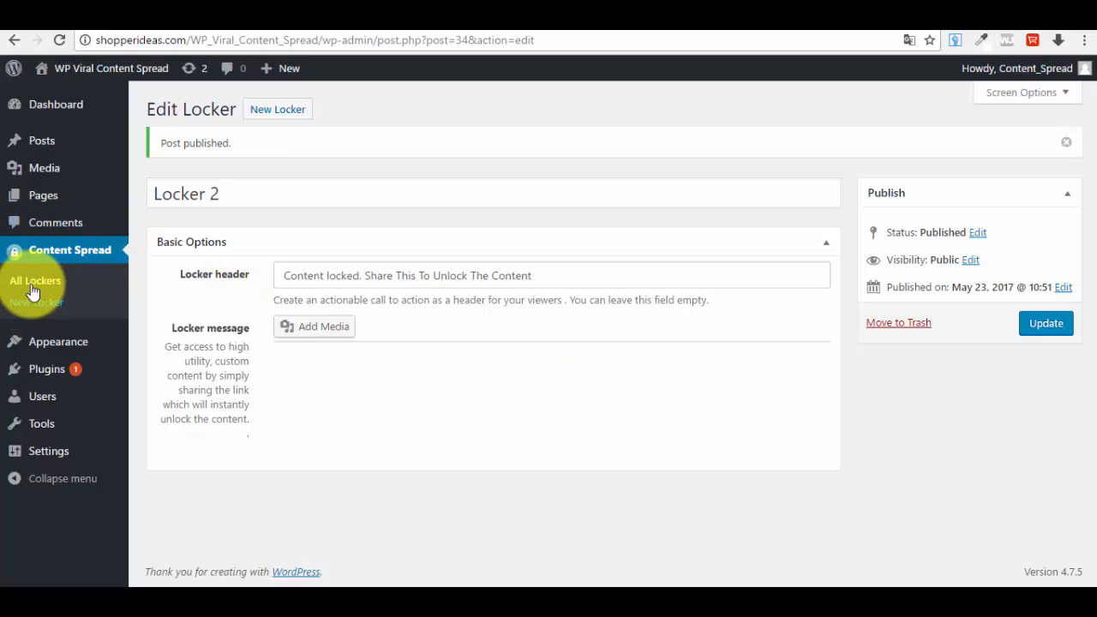
{"action": "left_click", "coordinate": [35, 282]}
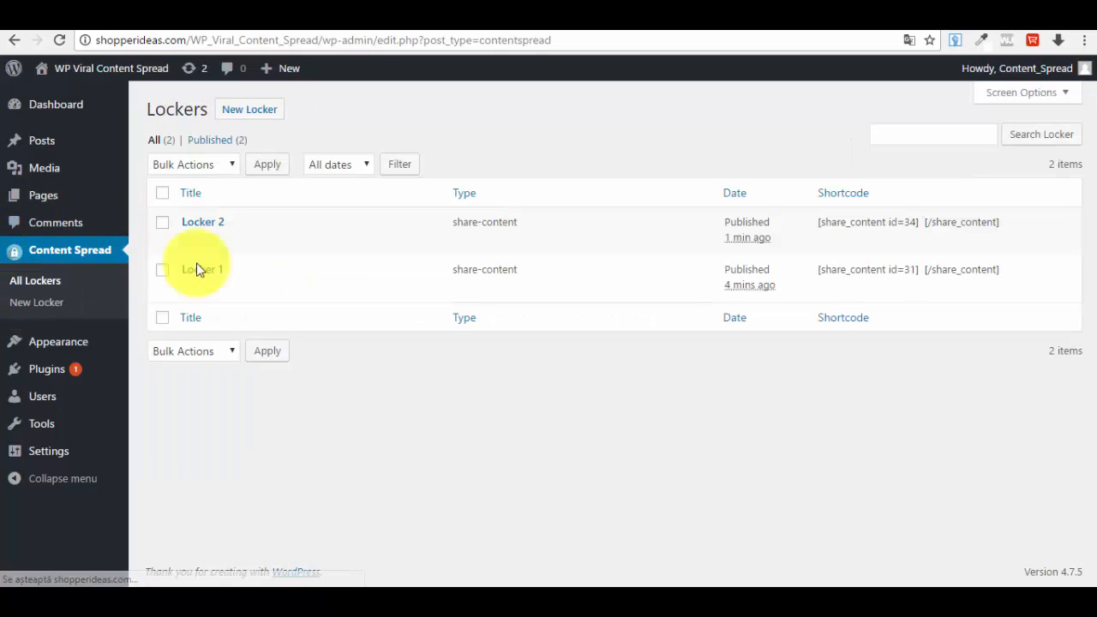
{"action": "mouse_move", "coordinate": [161, 233]}
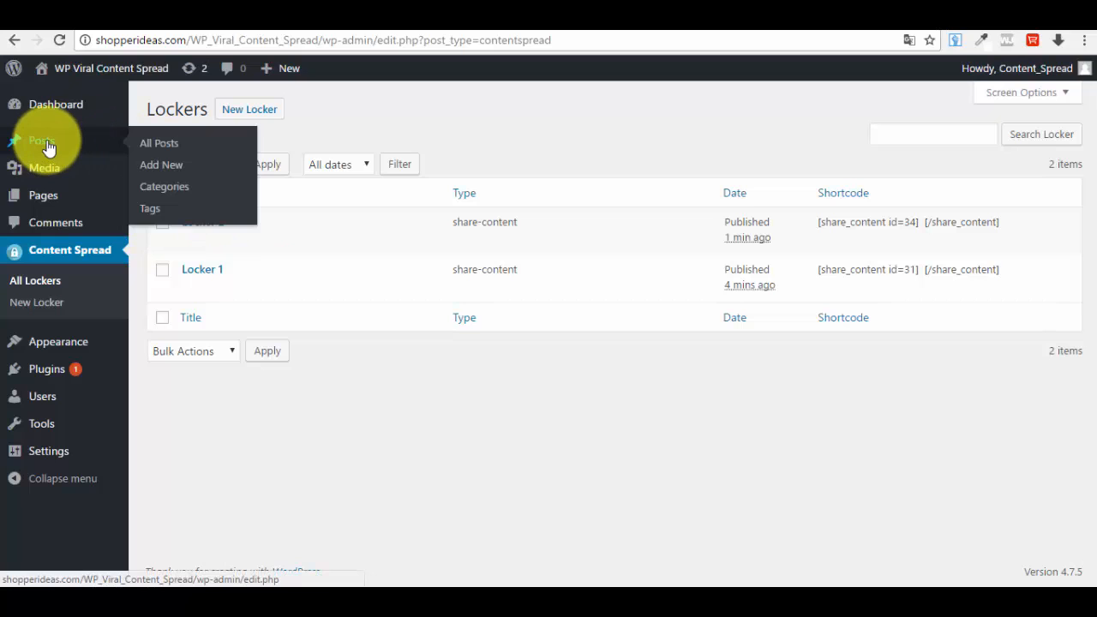
{"action": "mouse_move", "coordinate": [53, 153]}
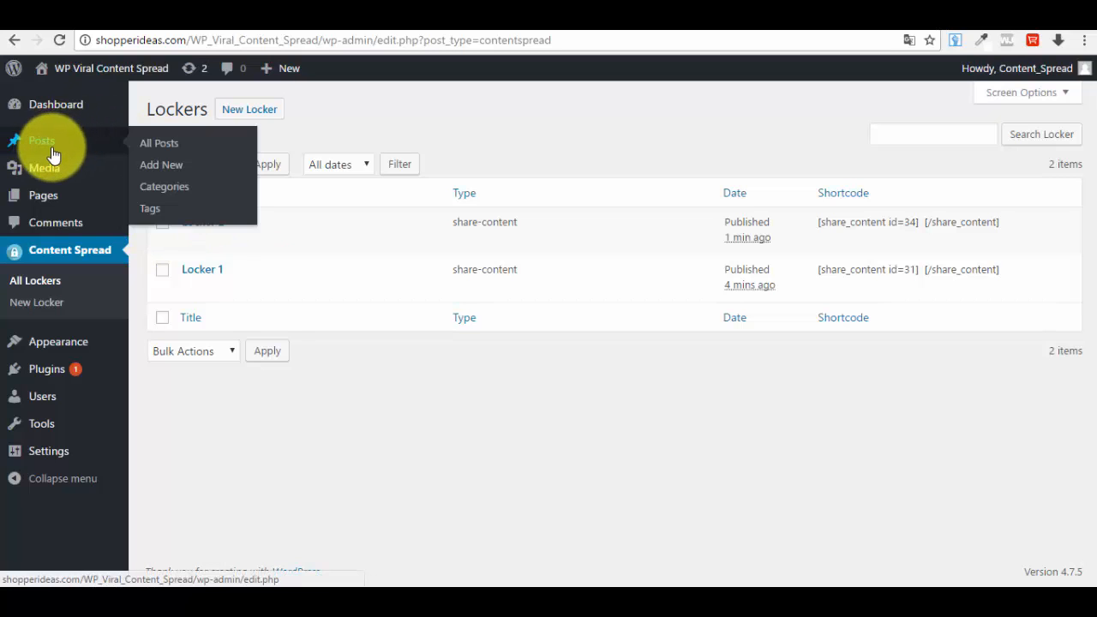
{"action": "mouse_move", "coordinate": [59, 140]}
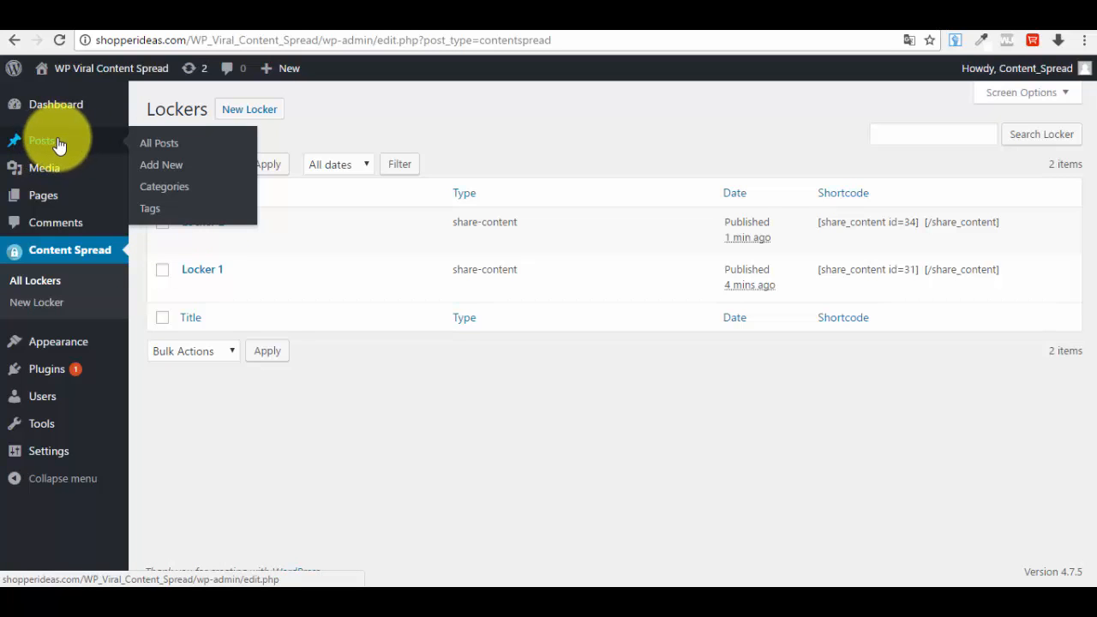
From All Posts, bring up the SAS (software) post in the editor.
{"action": "left_click", "coordinate": [158, 143]}
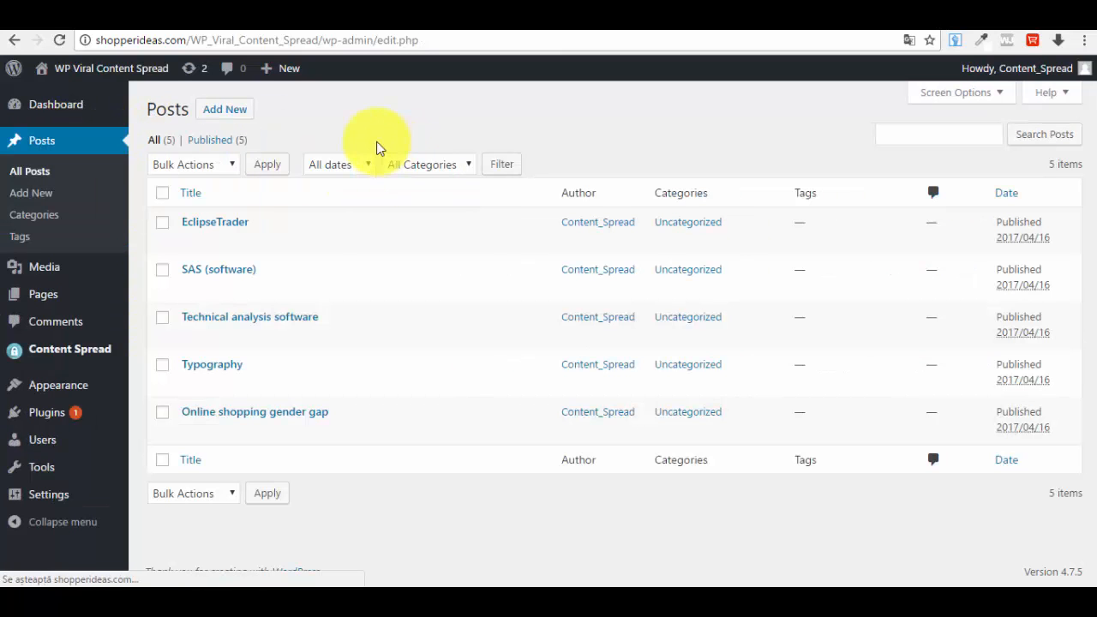
{"action": "left_click", "coordinate": [190, 192]}
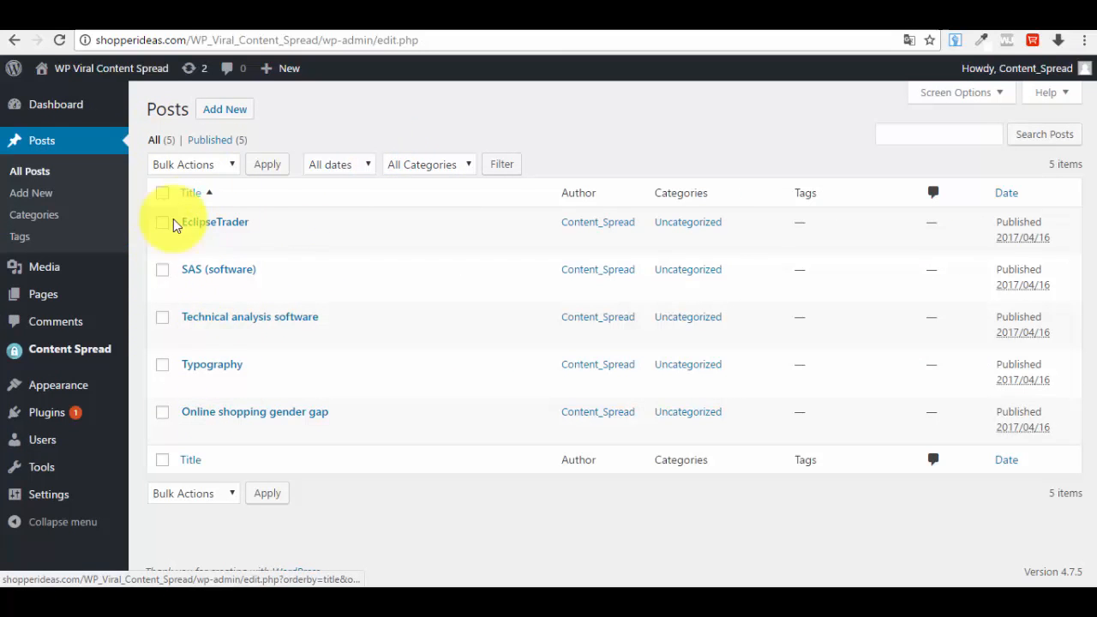
{"action": "mouse_move", "coordinate": [217, 269]}
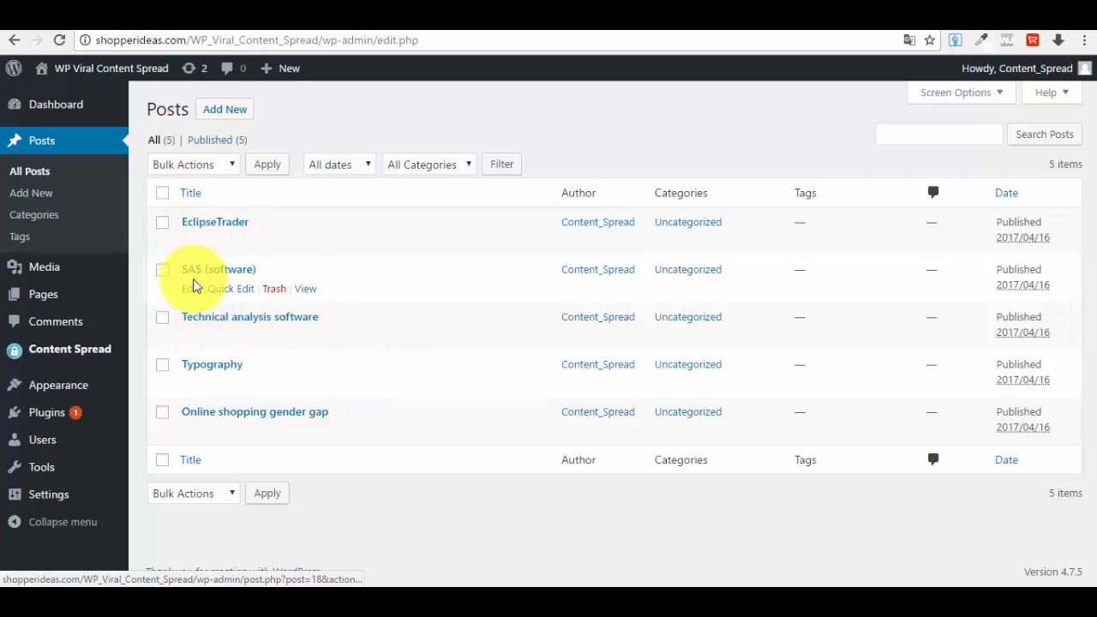
{"action": "mouse_move", "coordinate": [192, 276]}
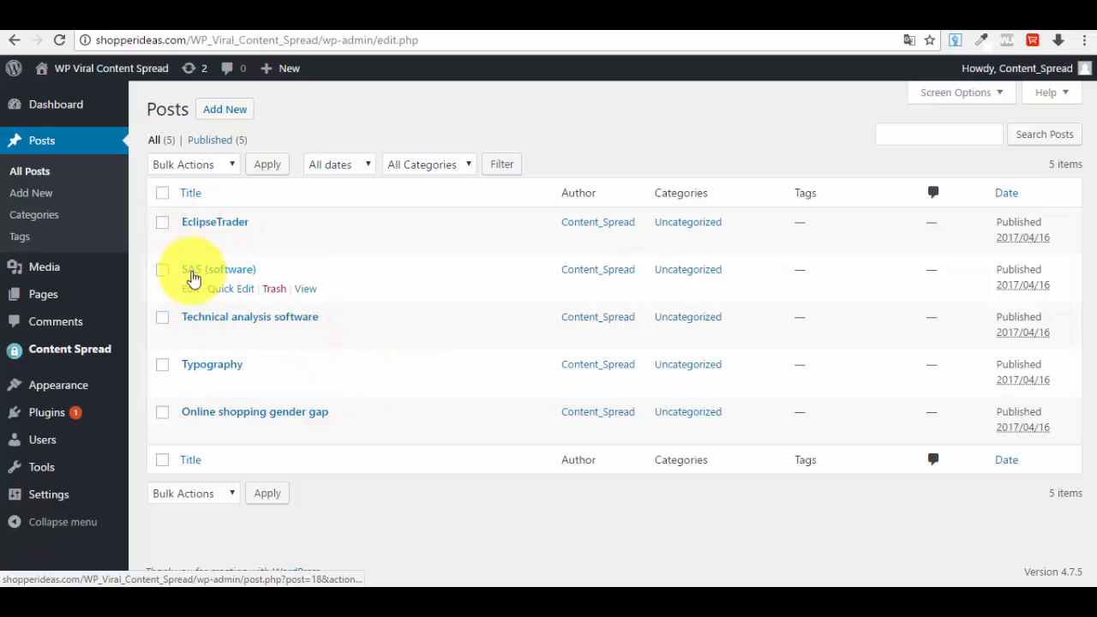
{"action": "left_click", "coordinate": [190, 288]}
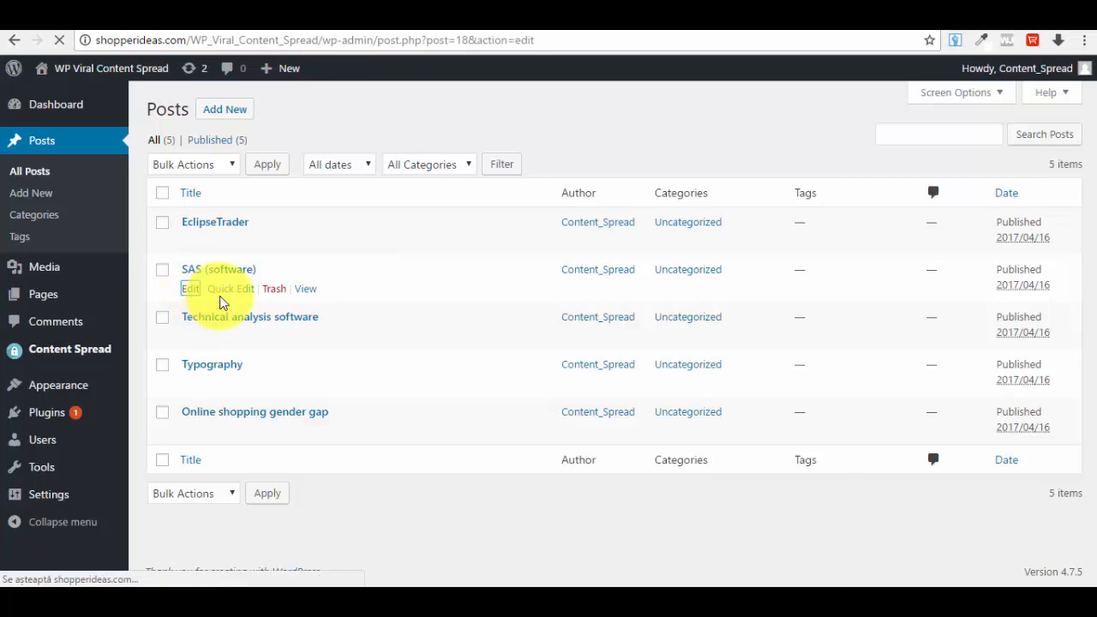
{"action": "left_click", "coordinate": [190, 288]}
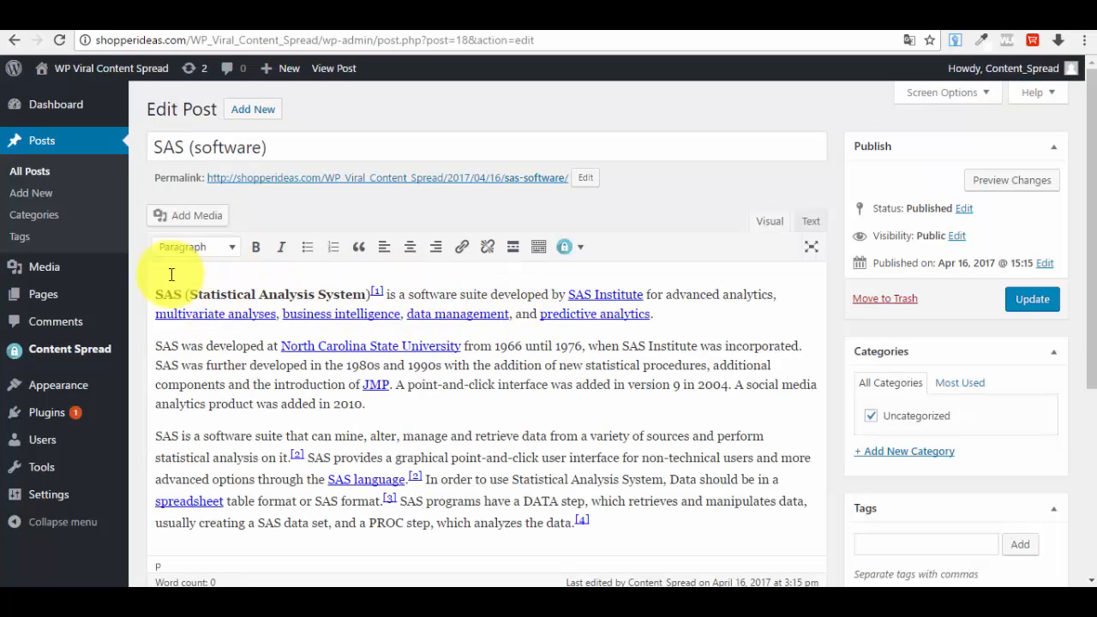
{"action": "mouse_move", "coordinate": [564, 247]}
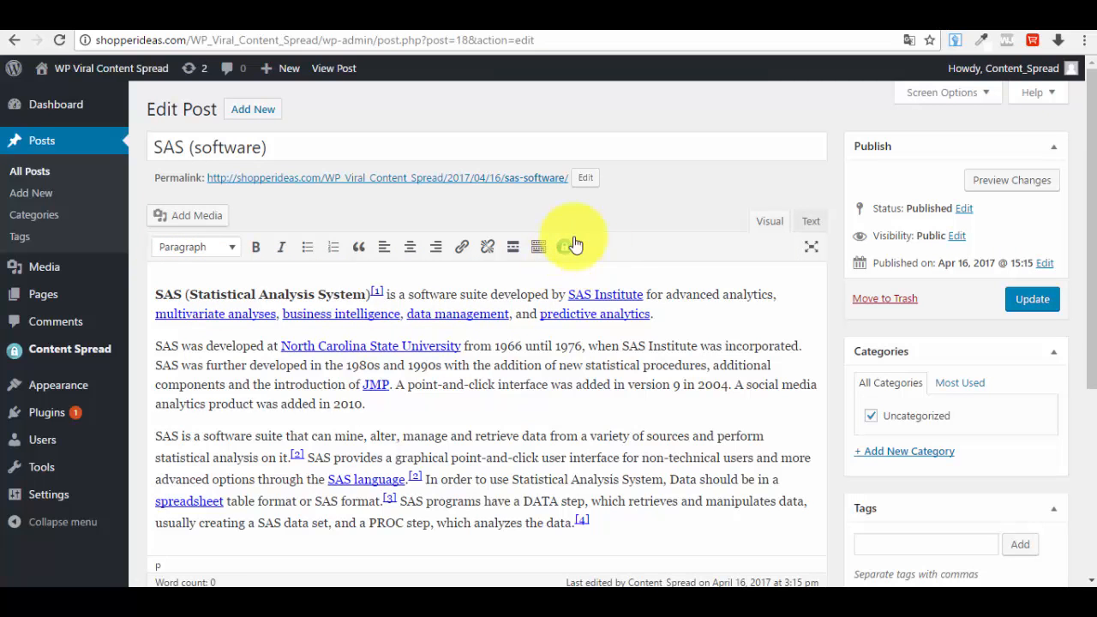
Insert the Locker 2 share_content shortcode into the post, update it and visit the live site.
{"action": "left_click", "coordinate": [566, 247]}
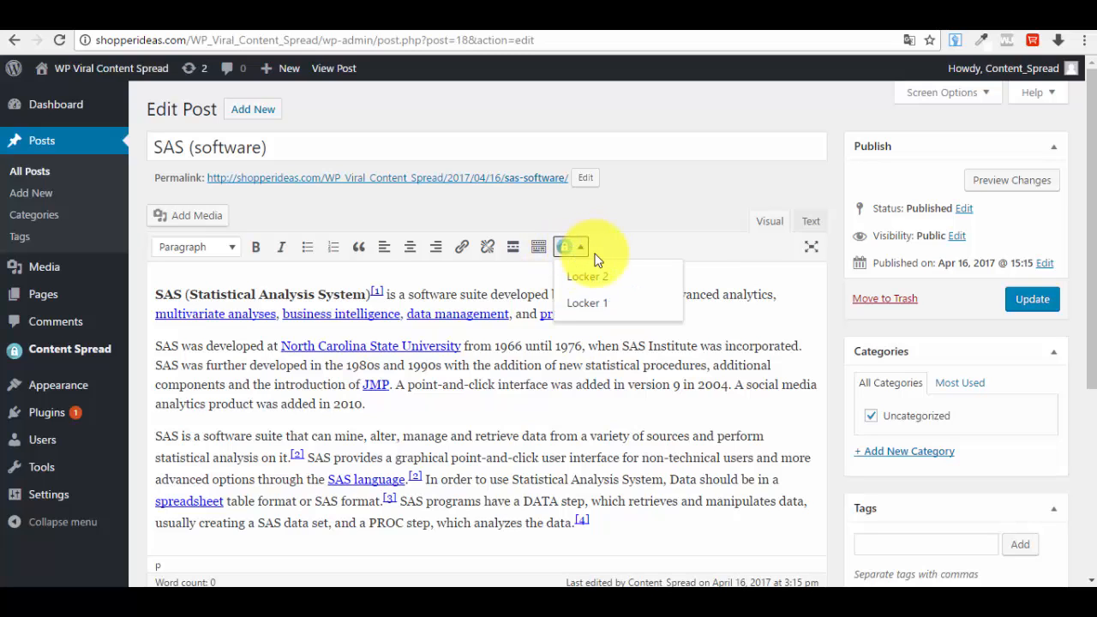
{"action": "mouse_move", "coordinate": [586, 276]}
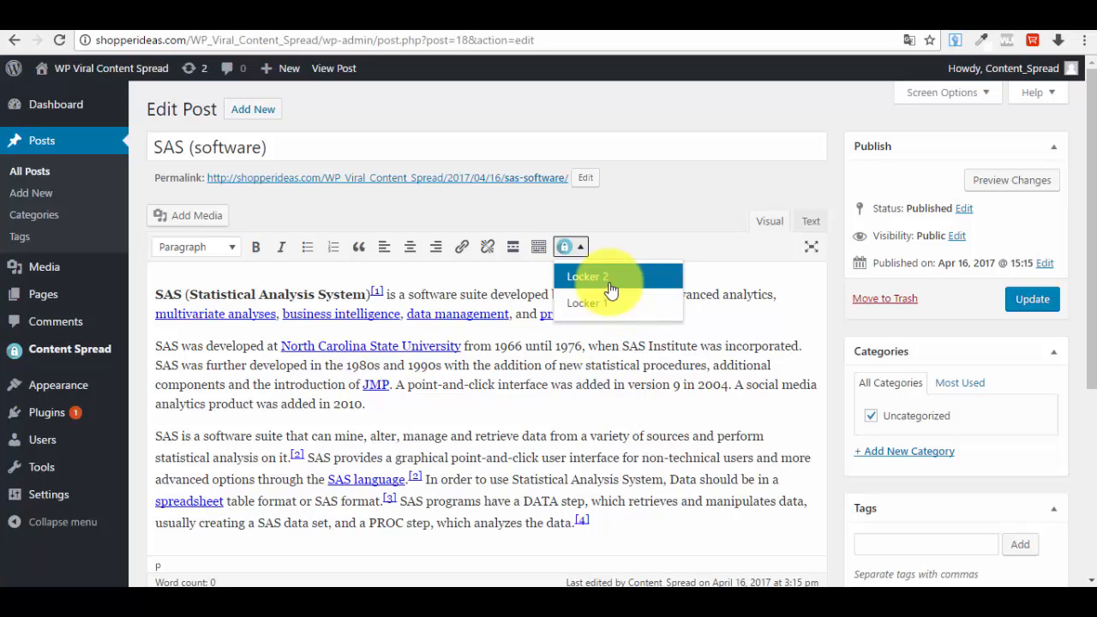
{"action": "left_click", "coordinate": [586, 276]}
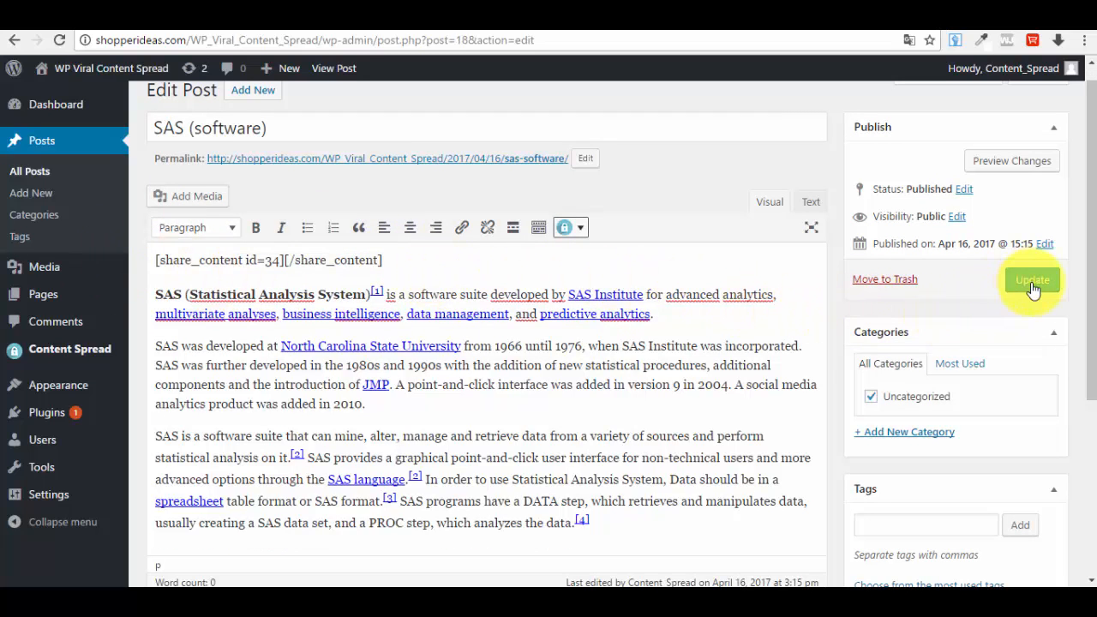
{"action": "left_click", "coordinate": [1032, 279]}
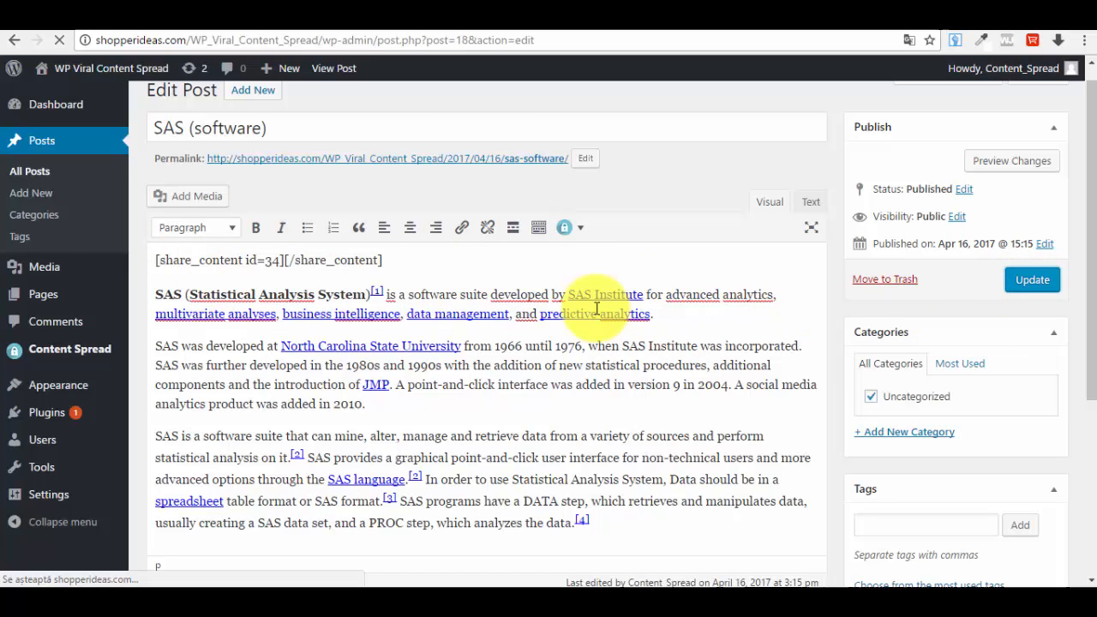
{"action": "left_click", "coordinate": [1032, 280]}
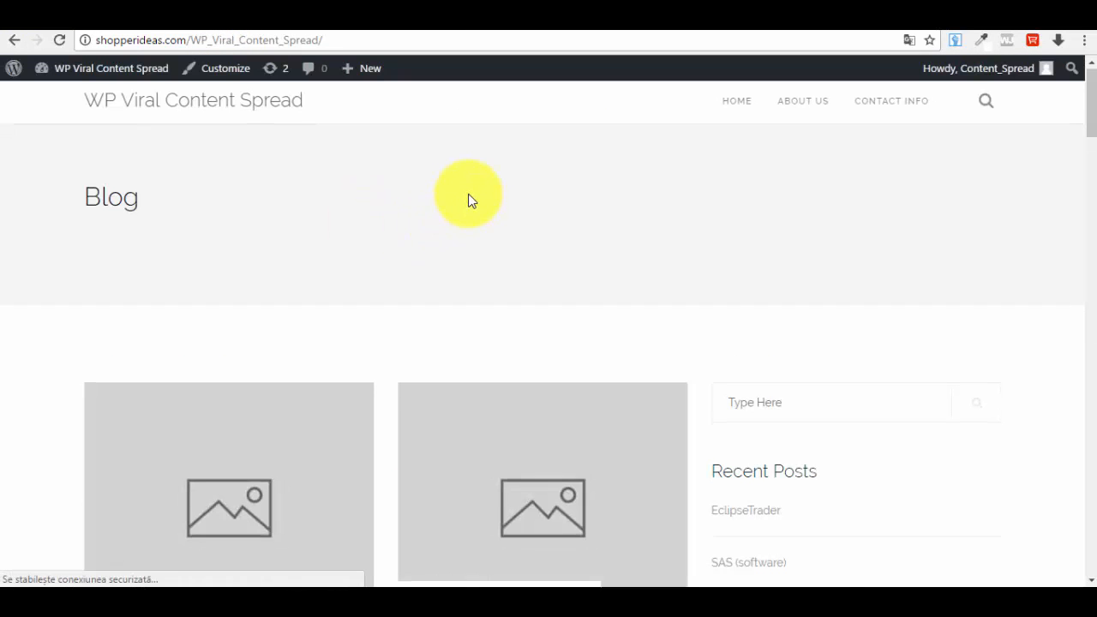
View the live SAS (software) post showing the Content locked box above still-visible text.
{"action": "scroll", "scroll_direction": "down", "scroll_amount": 3}
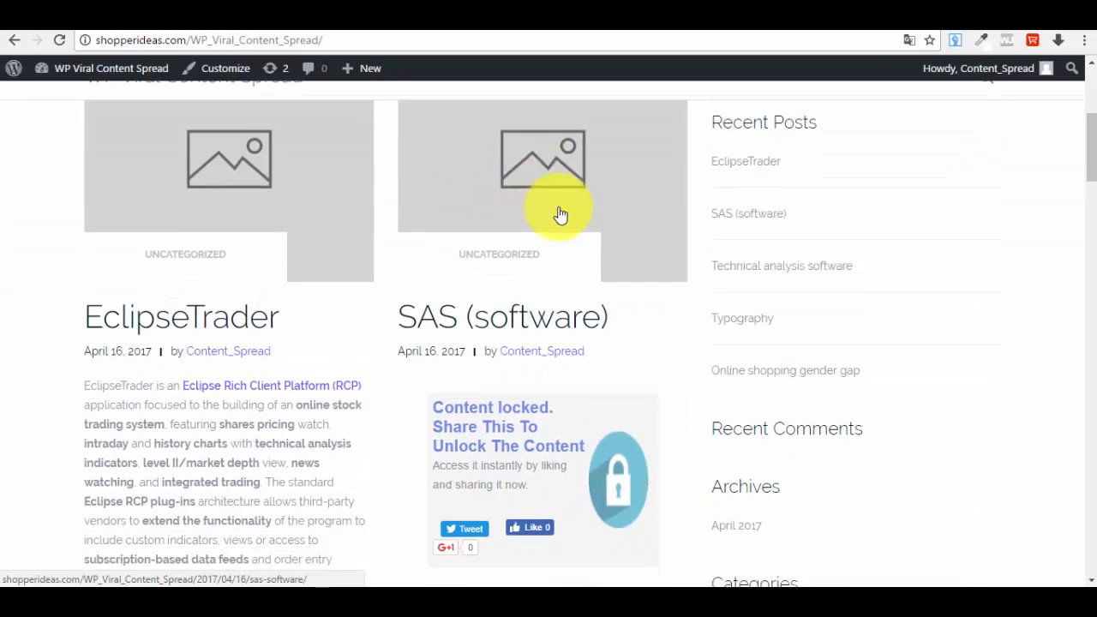
{"action": "scroll", "scroll_direction": "down", "scroll_amount": 3}
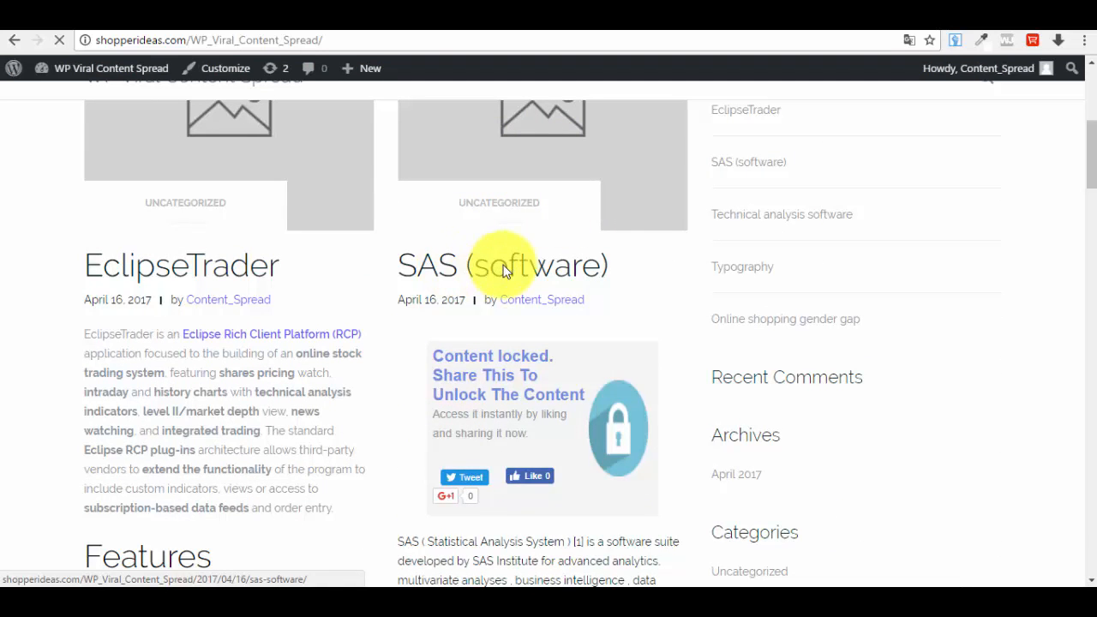
{"action": "left_click", "coordinate": [503, 264]}
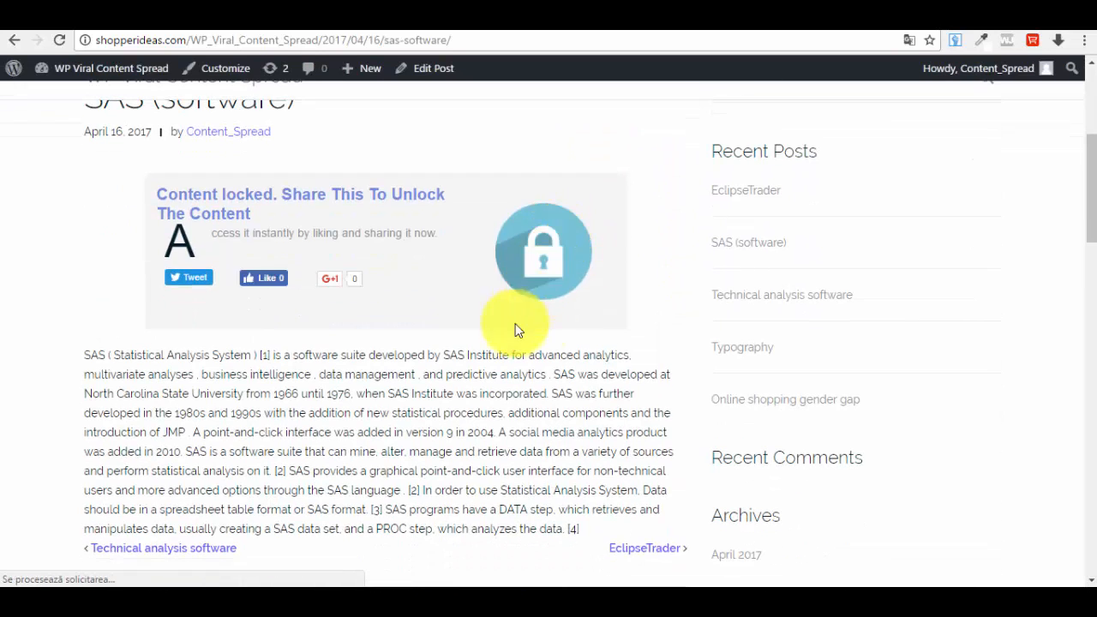
{"action": "scroll", "scroll_direction": "down", "scroll_amount": 3}
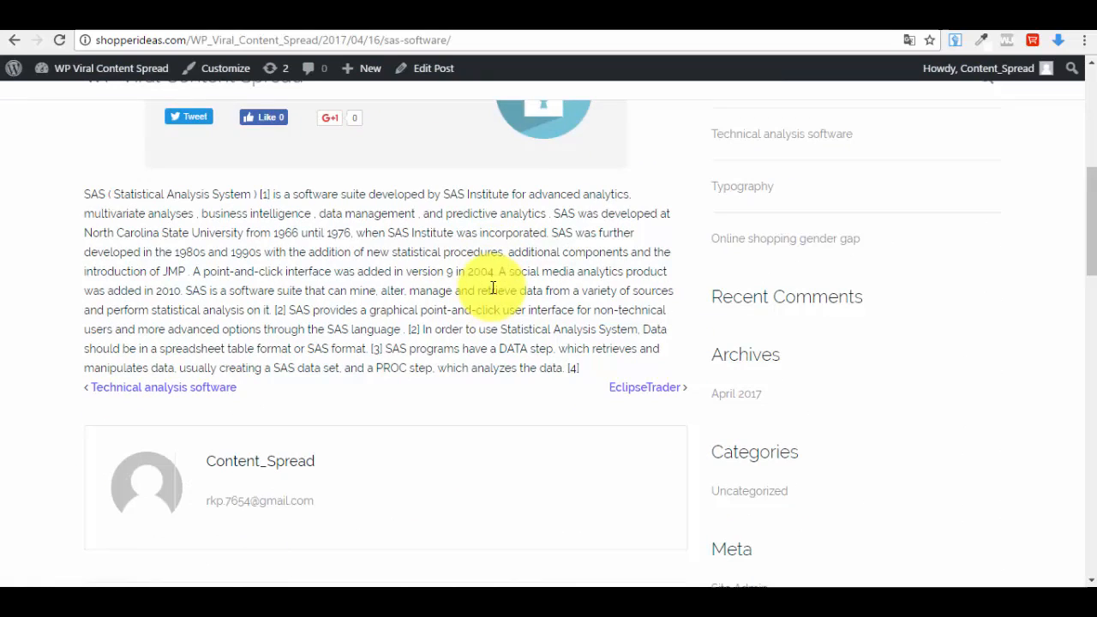
{"action": "scroll", "scroll_direction": "up", "scroll_amount": 3}
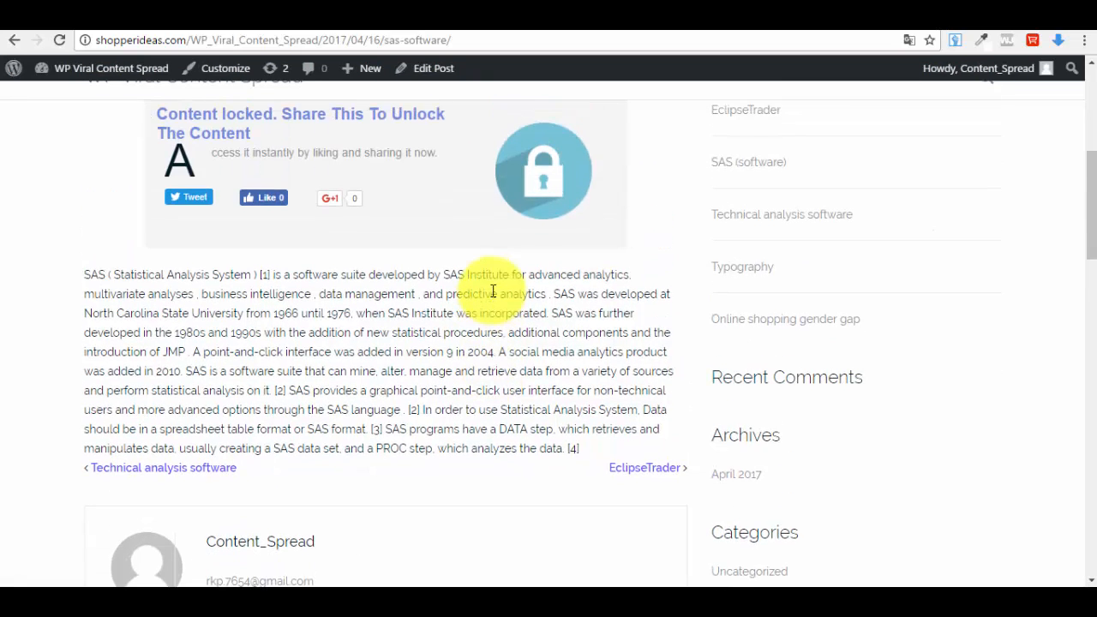
{"action": "scroll", "scroll_direction": "up", "scroll_amount": 3}
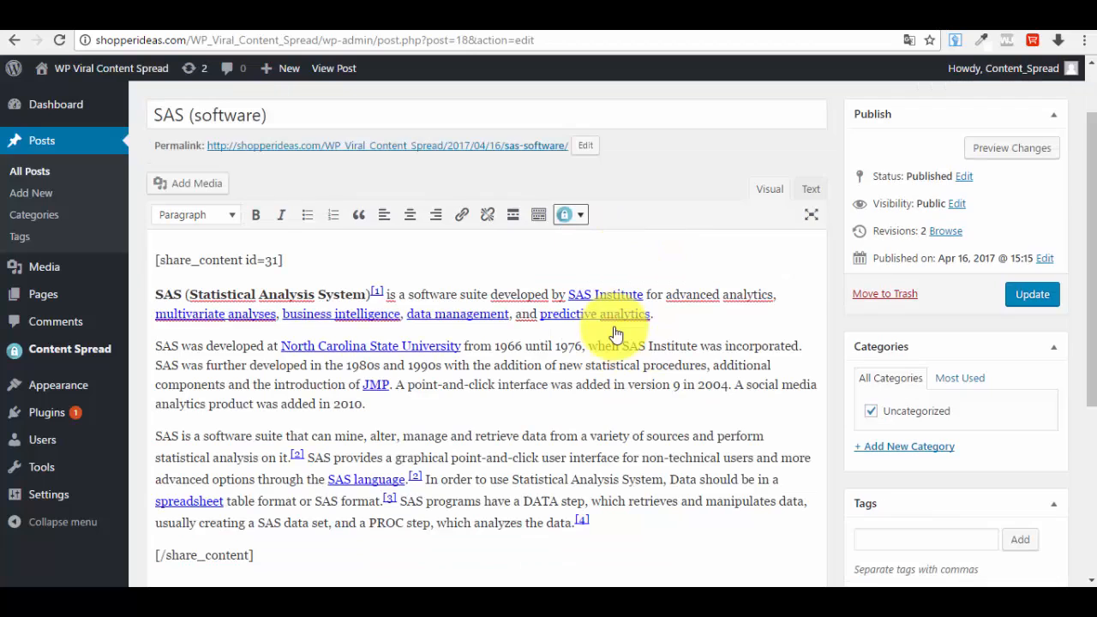
Update the post with [share_content id=31] wrapping all its text and view it live.
{"action": "scroll", "scroll_direction": "down", "scroll_amount": 3}
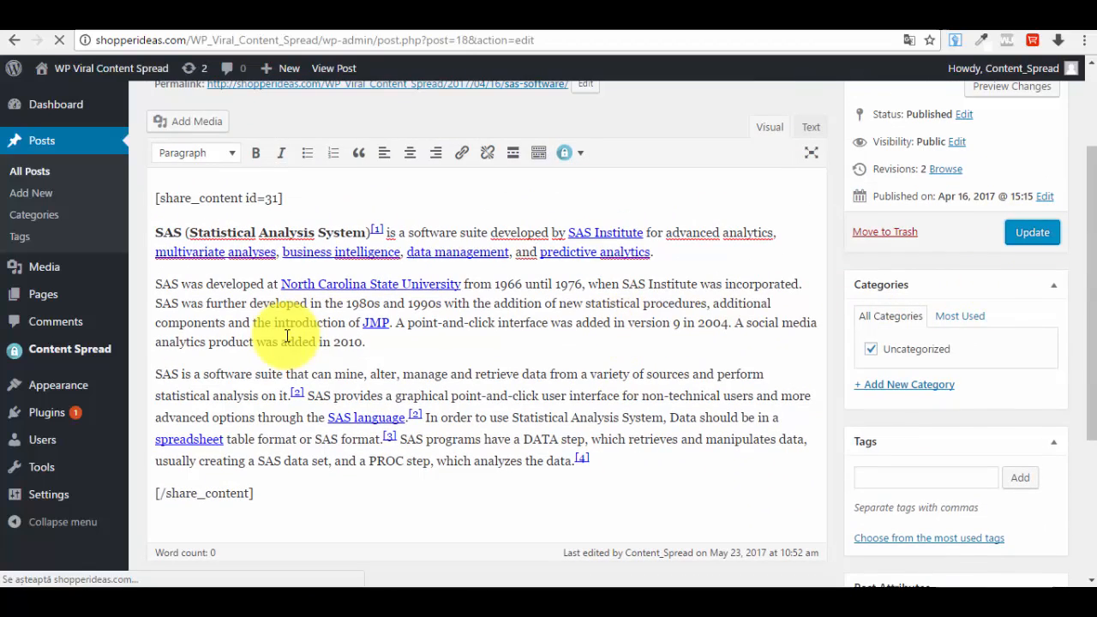
{"action": "left_click", "coordinate": [1032, 233]}
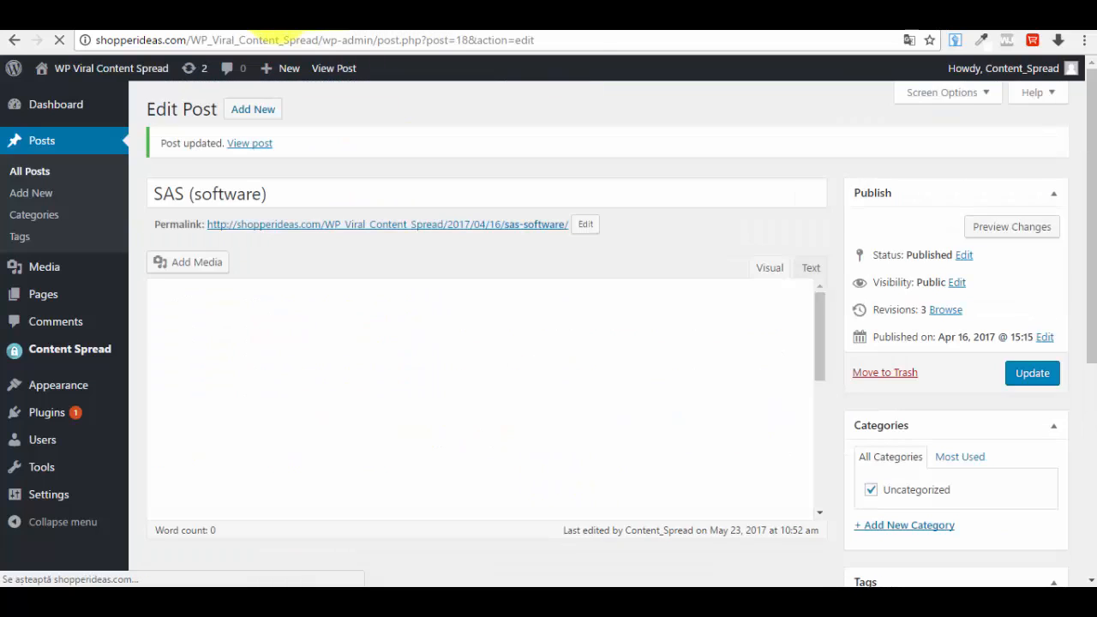
{"action": "left_click", "coordinate": [251, 144]}
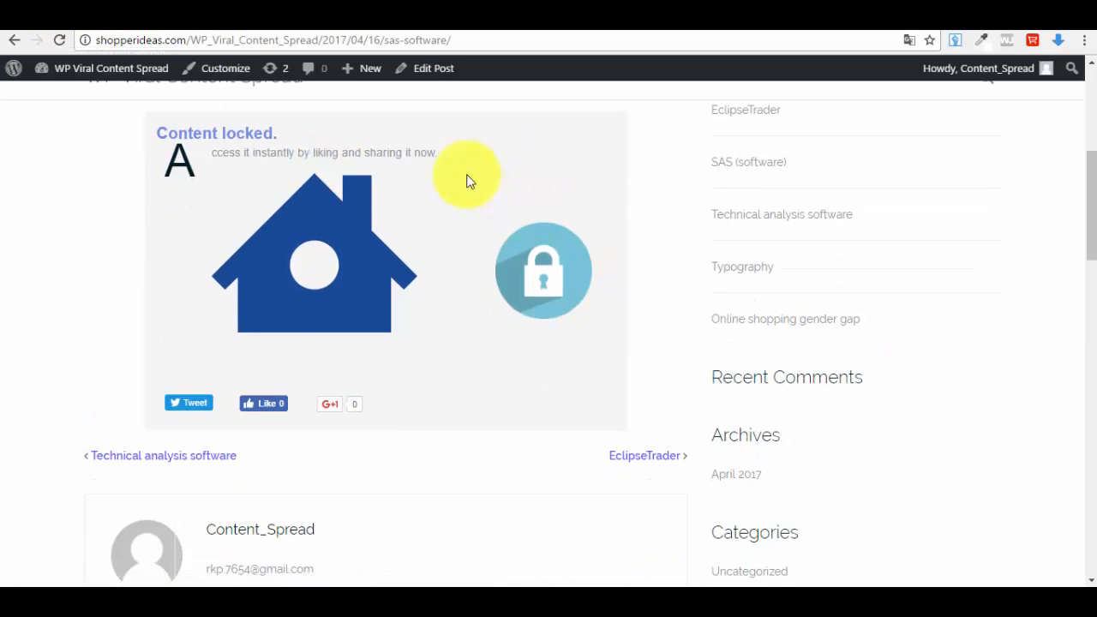
{"action": "scroll", "scroll_direction": "up", "scroll_amount": 3}
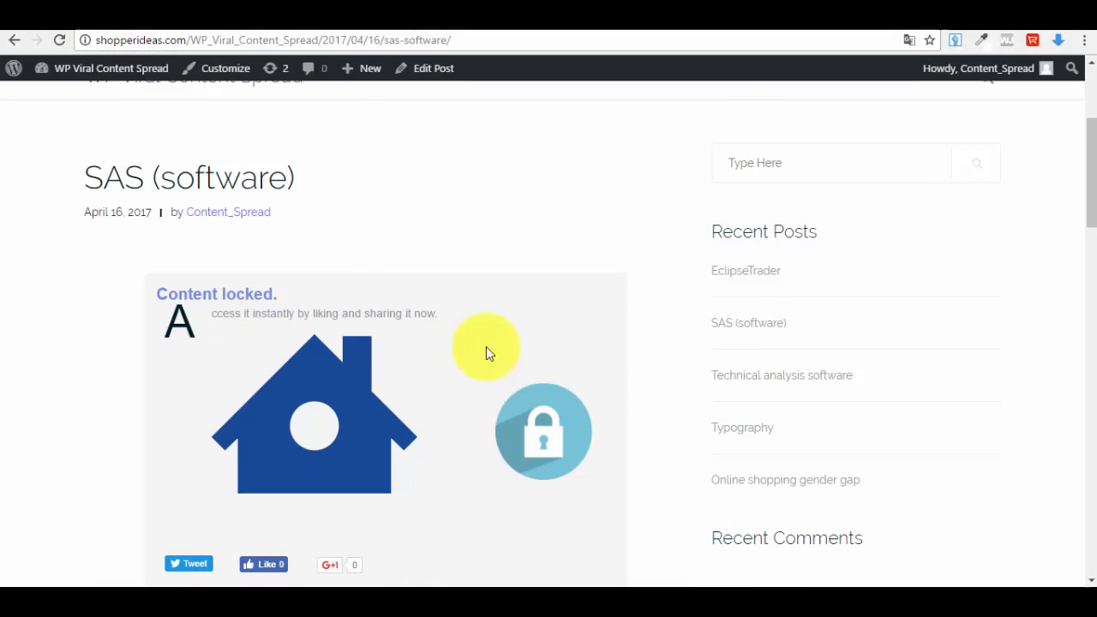
{"action": "mouse_move", "coordinate": [386, 403]}
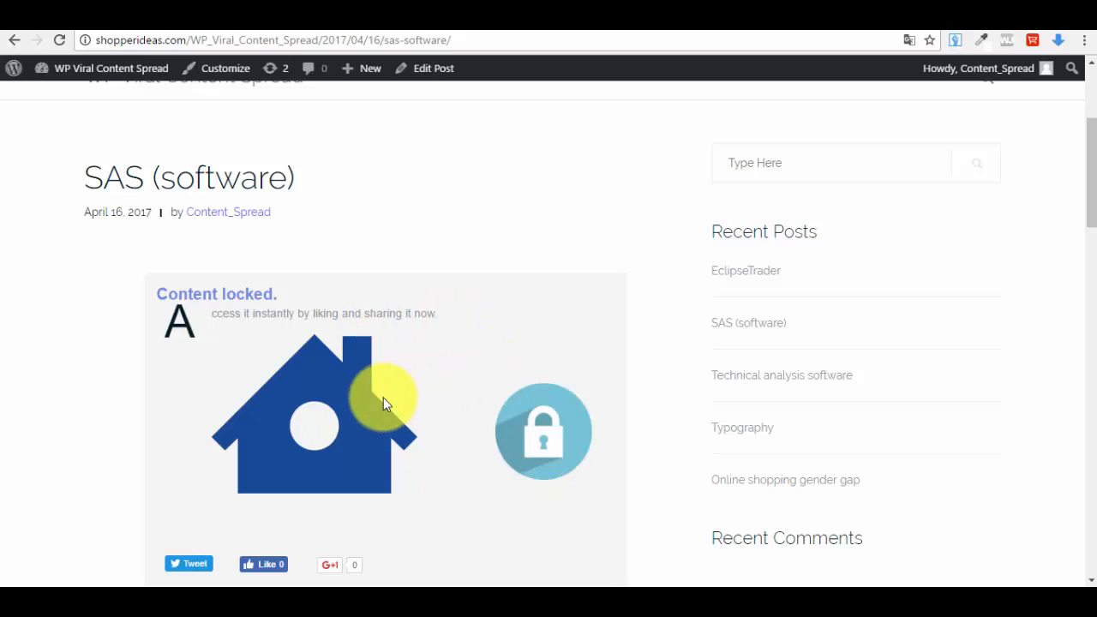